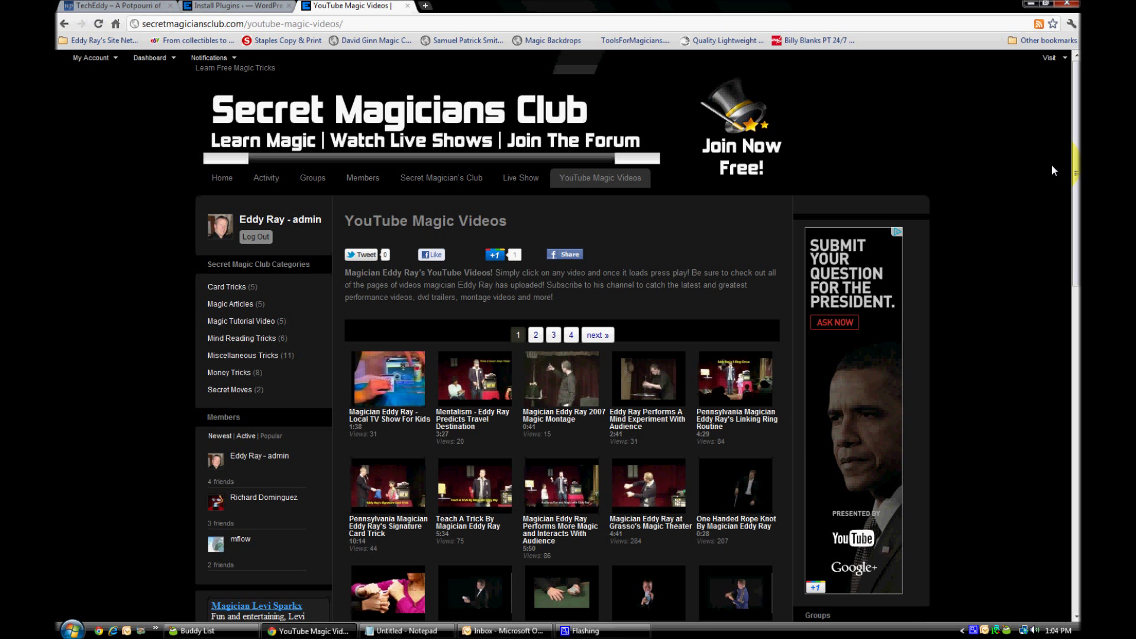
mouse_move(1048, 167)
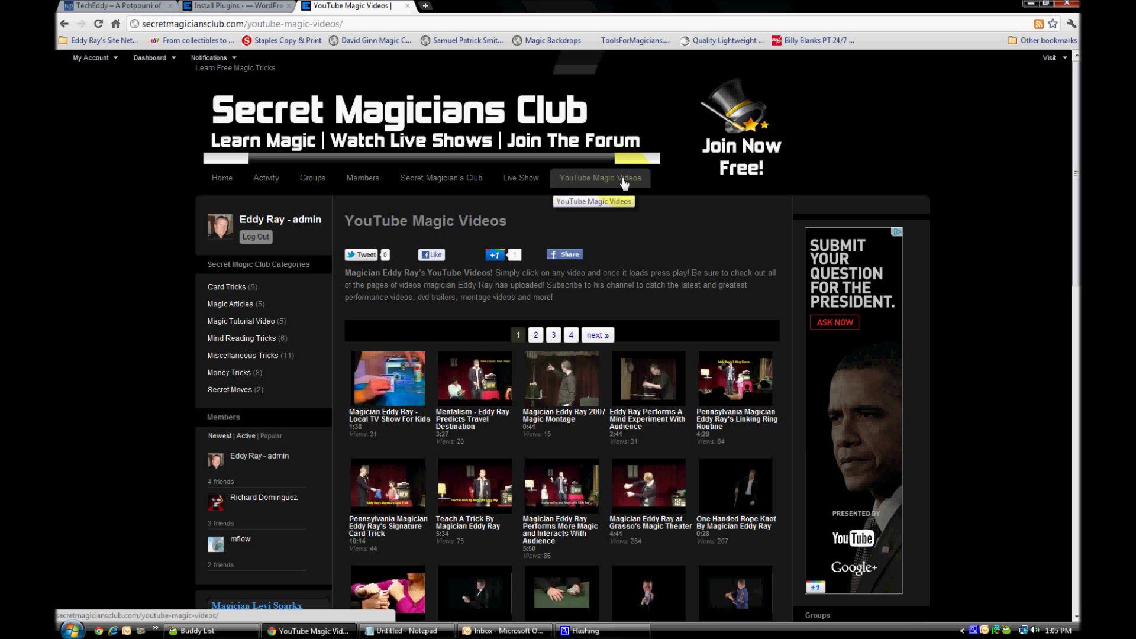
mouse_move(363, 328)
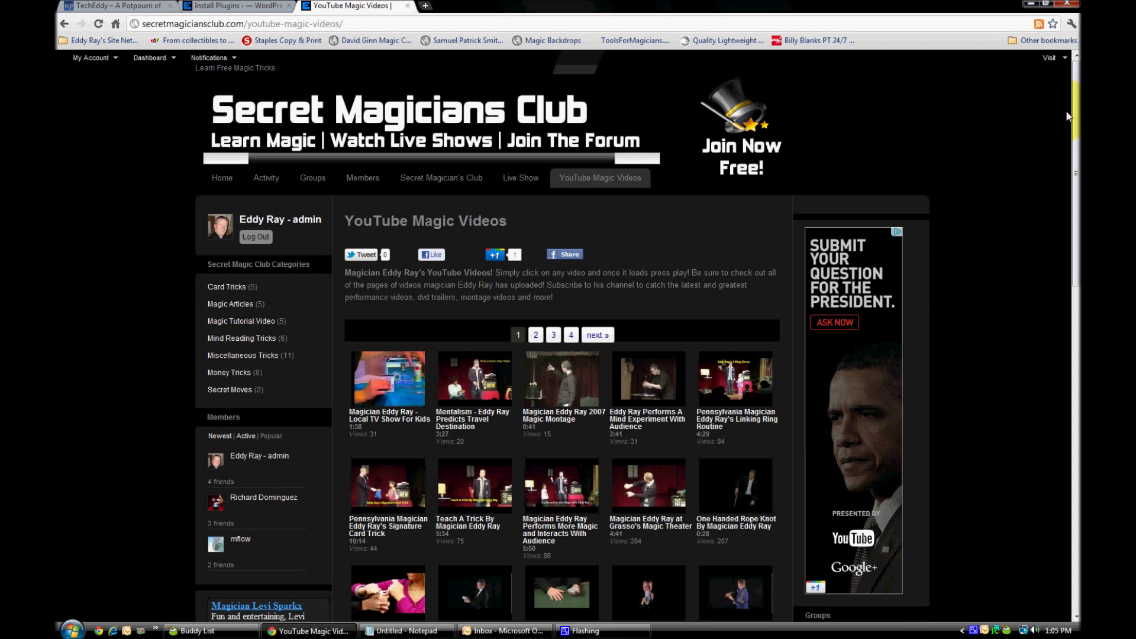
Step: Browse the gallery thumbnails, playing and pausing videos in the overlay player, including the card trick video
scroll(down, 3)
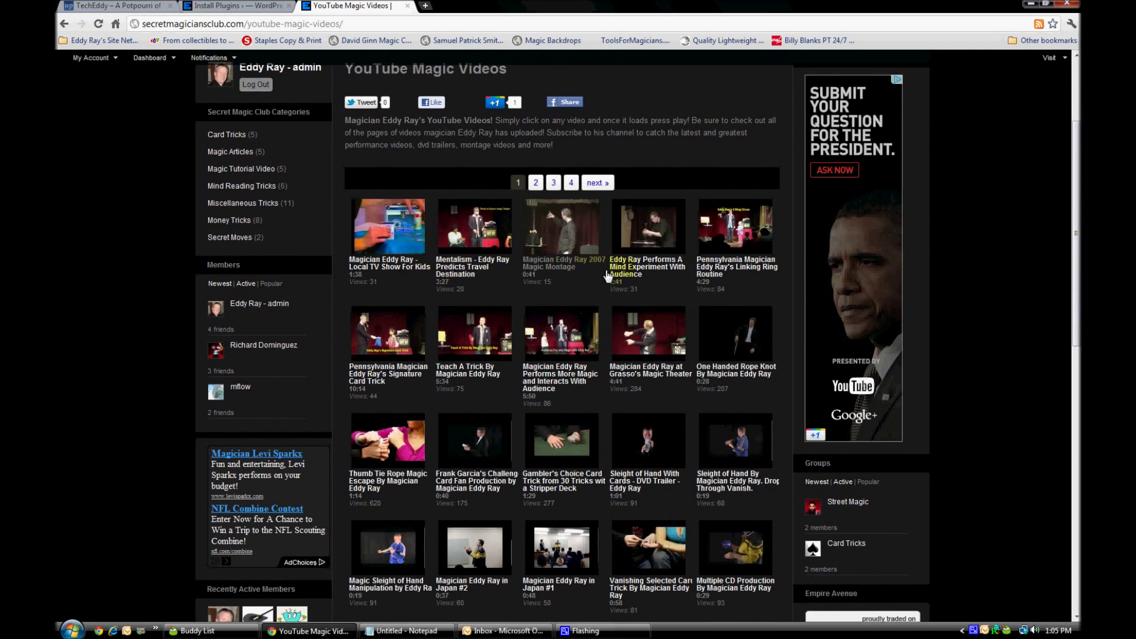
mouse_move(570, 414)
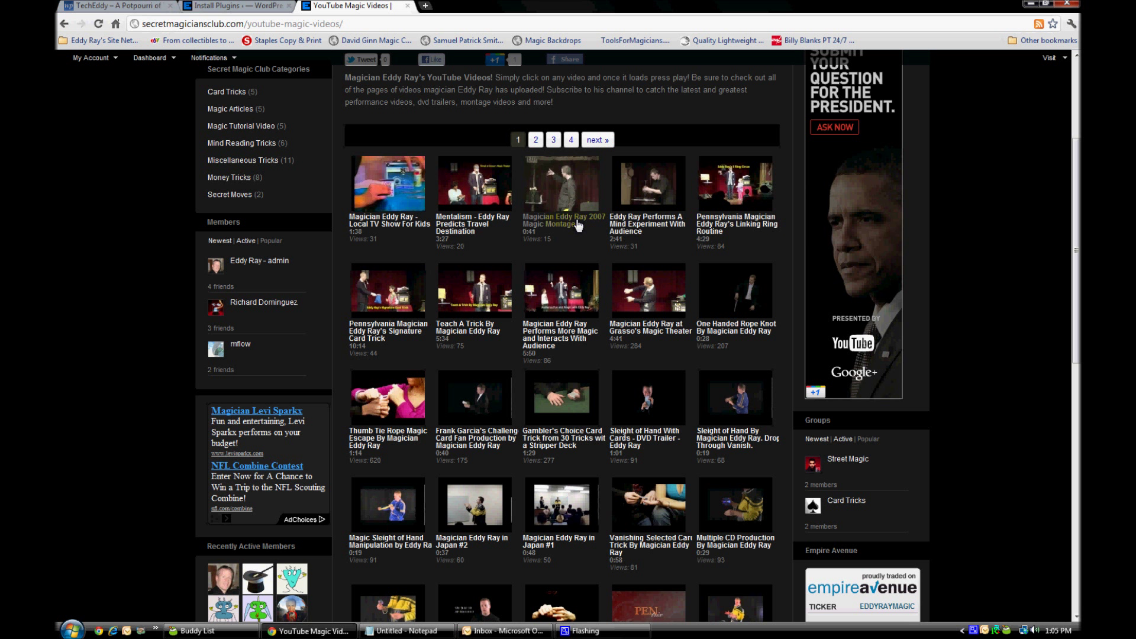
mouse_move(673, 340)
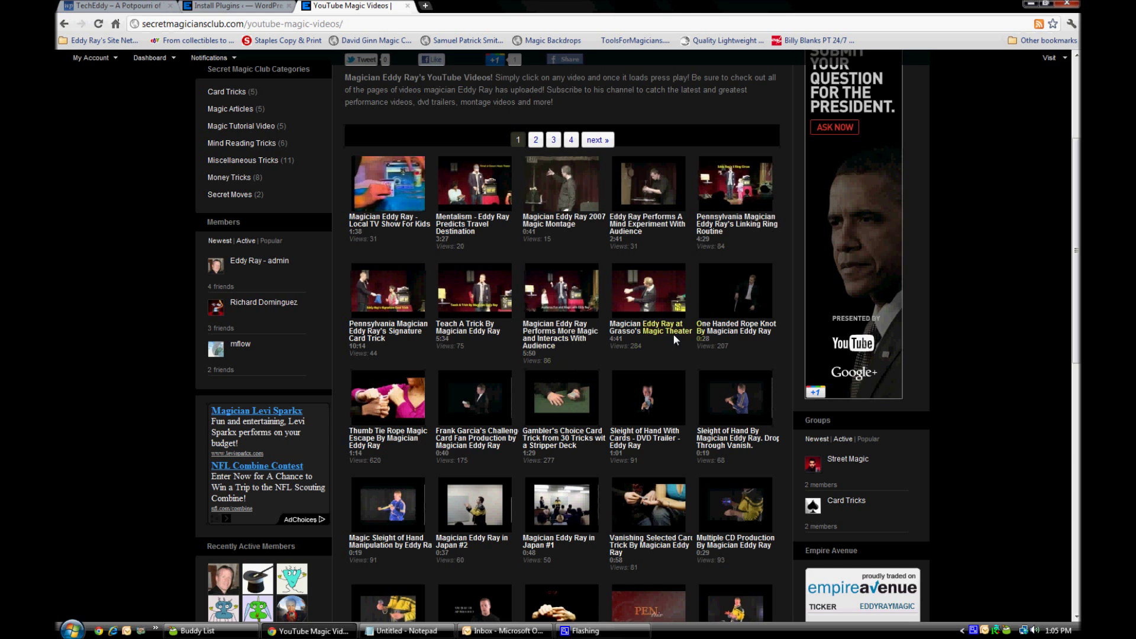
scroll(down, 3)
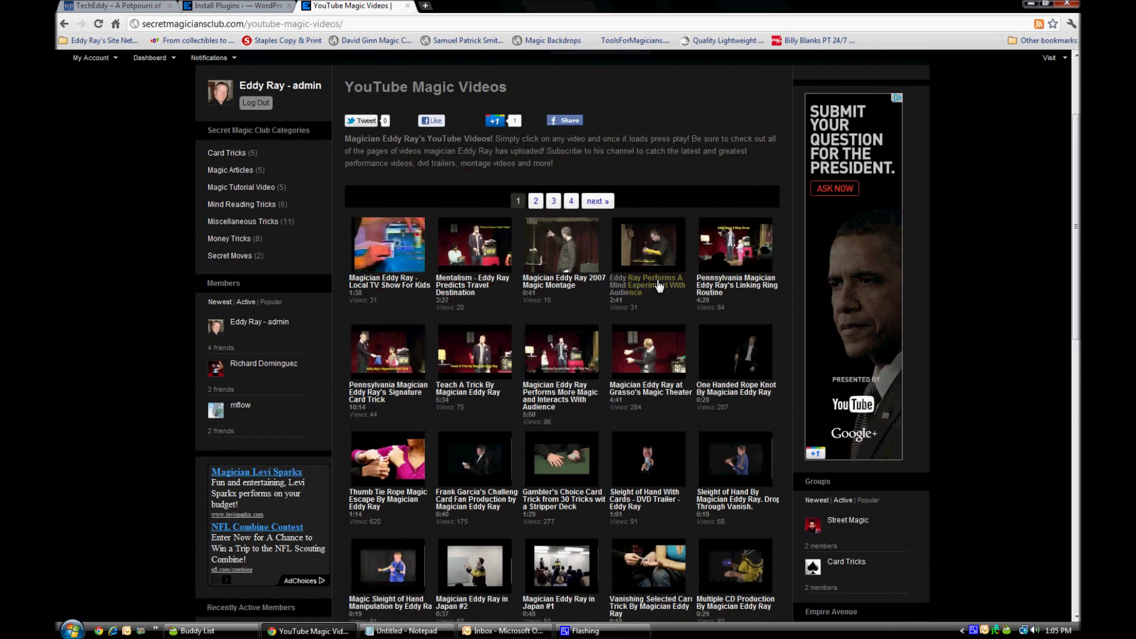
mouse_move(655, 276)
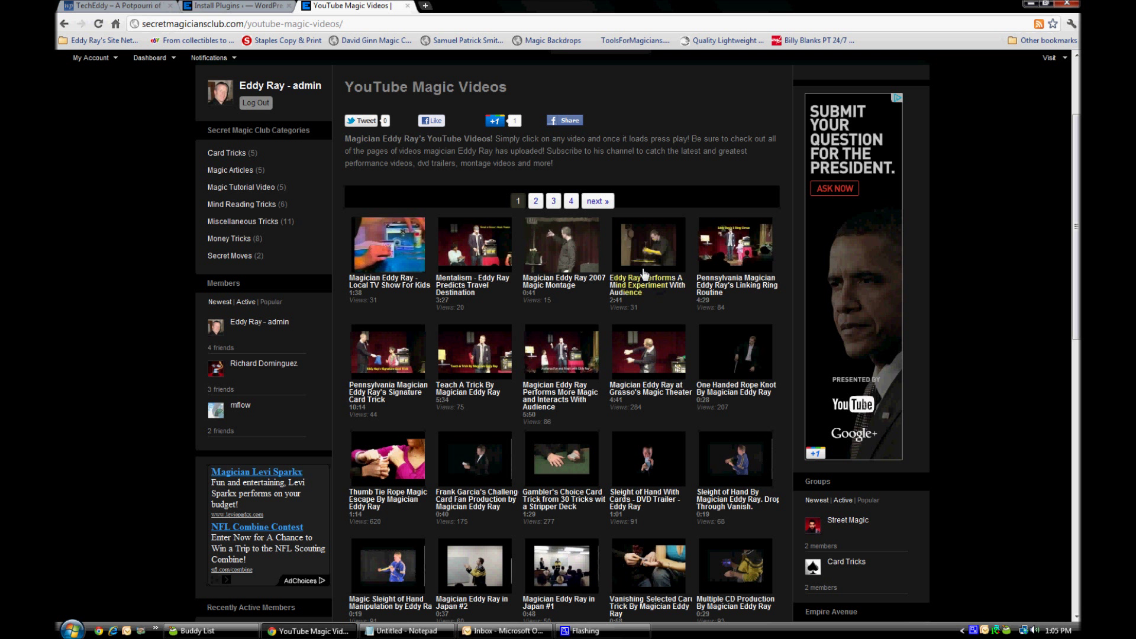
mouse_move(661, 396)
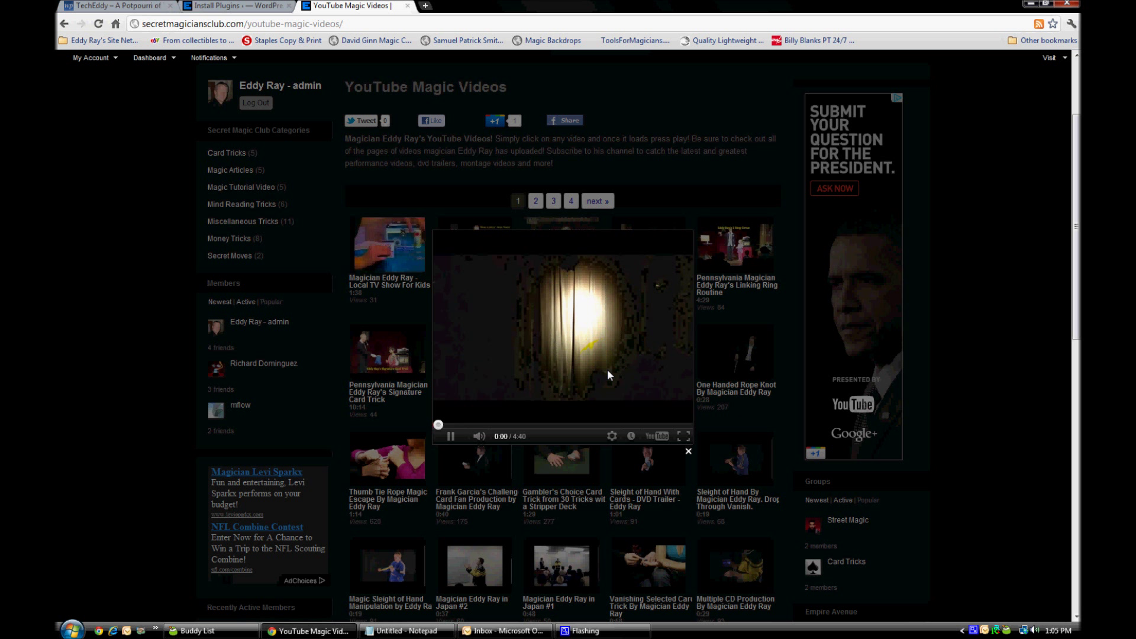
click(449, 436)
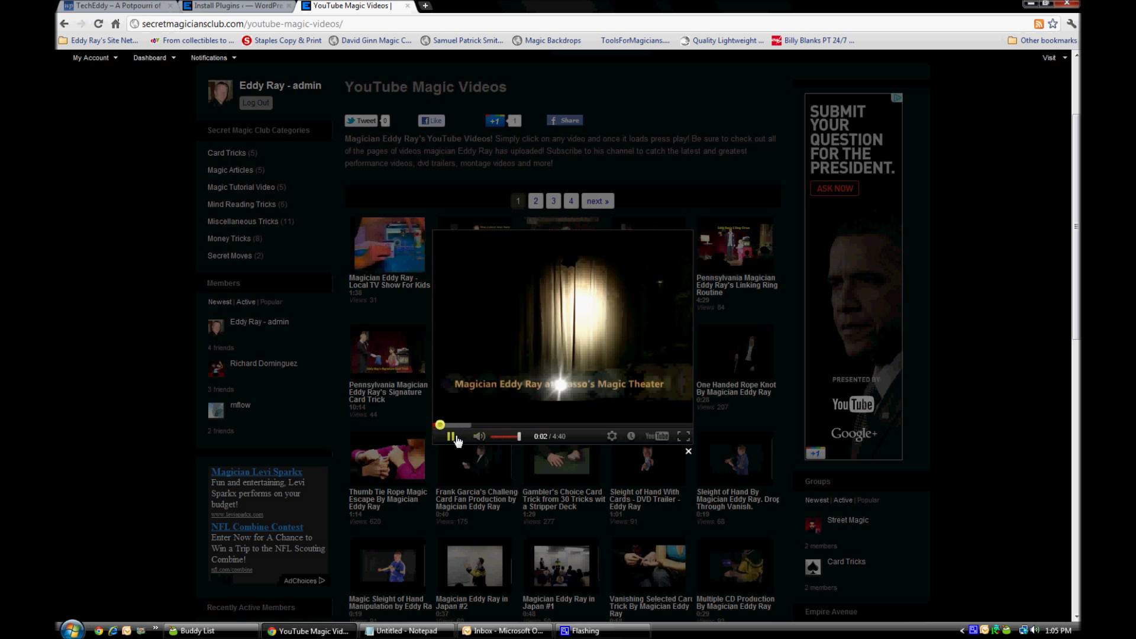
click(451, 435)
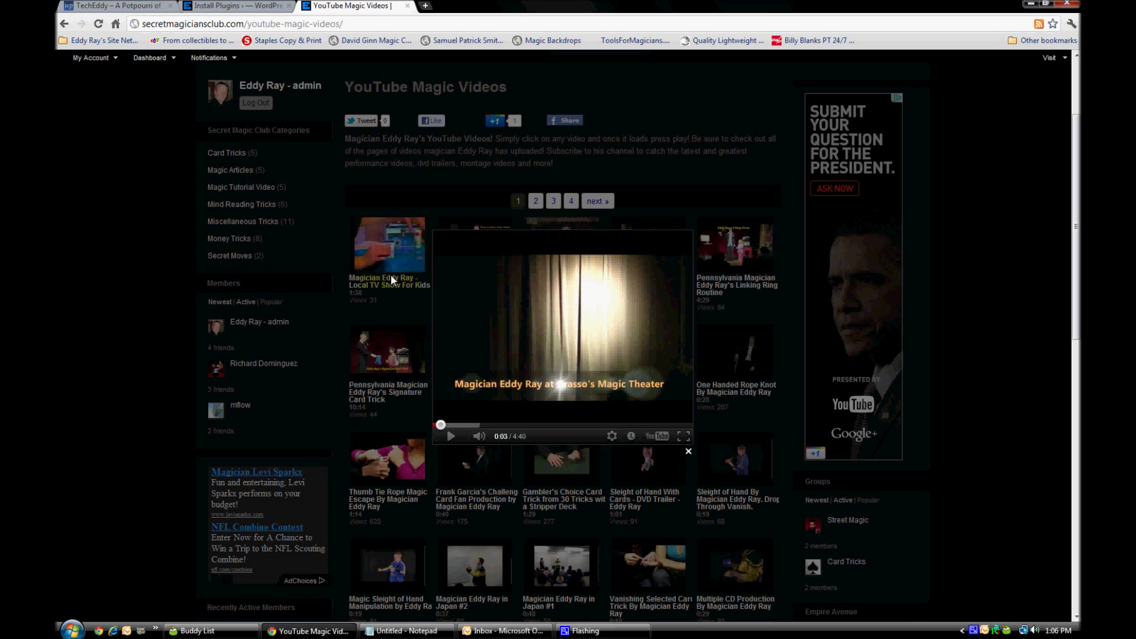
mouse_move(495, 458)
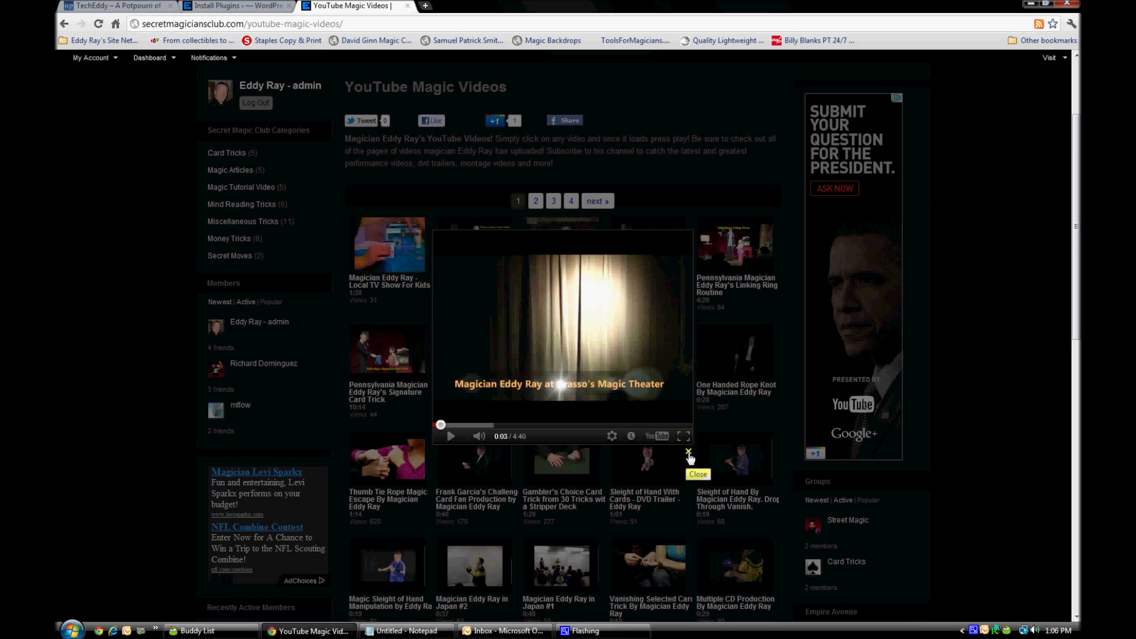
click(686, 453)
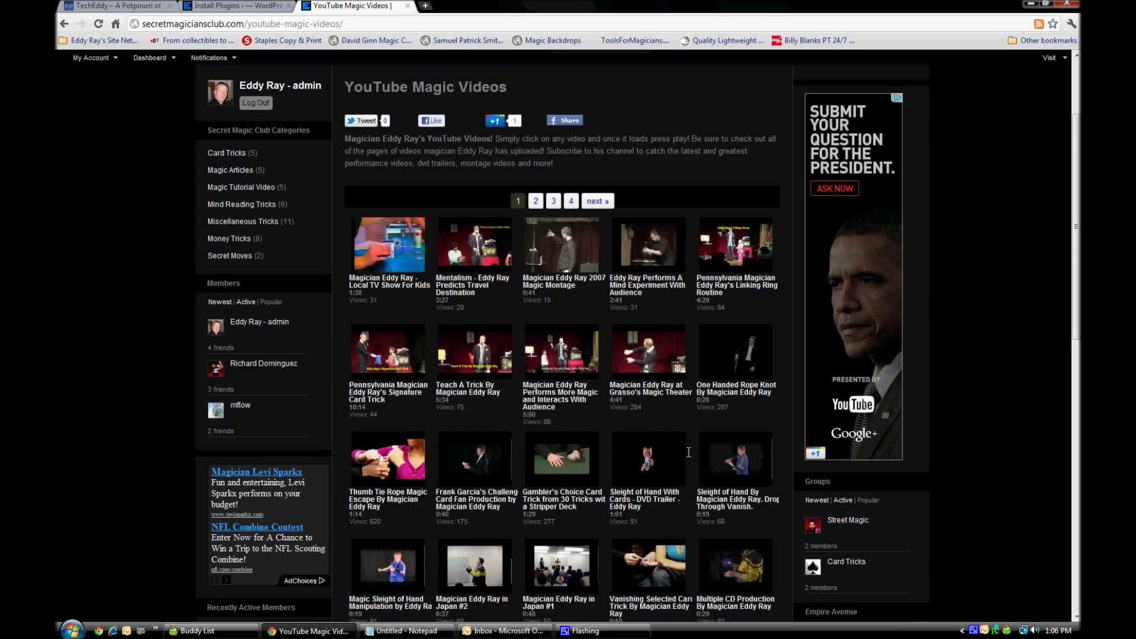
scroll(down, 3)
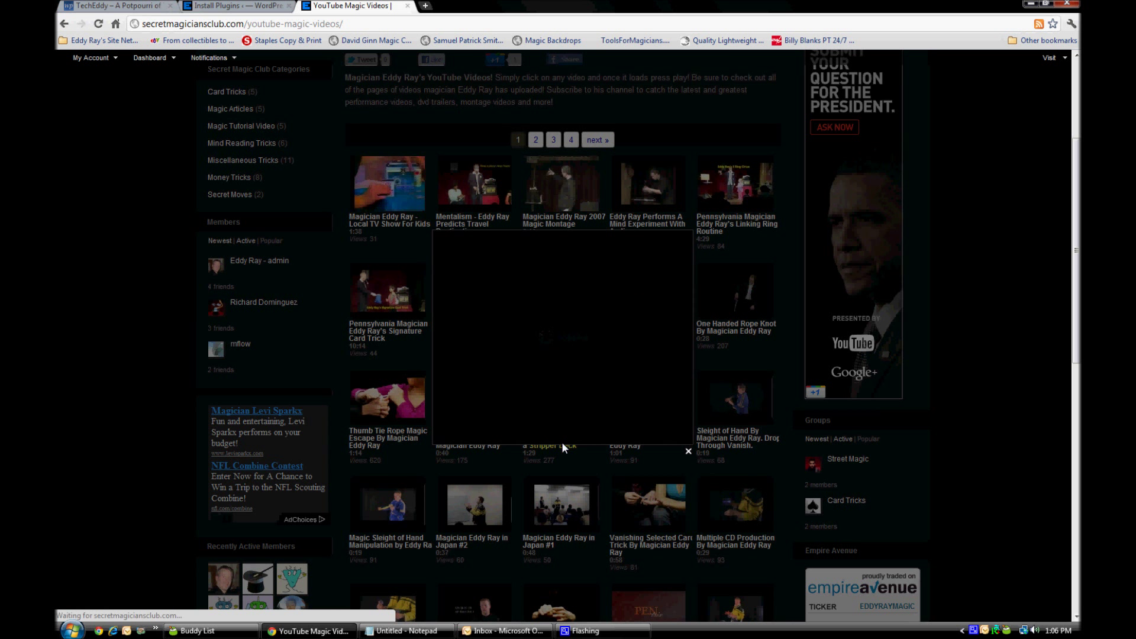
click(561, 341)
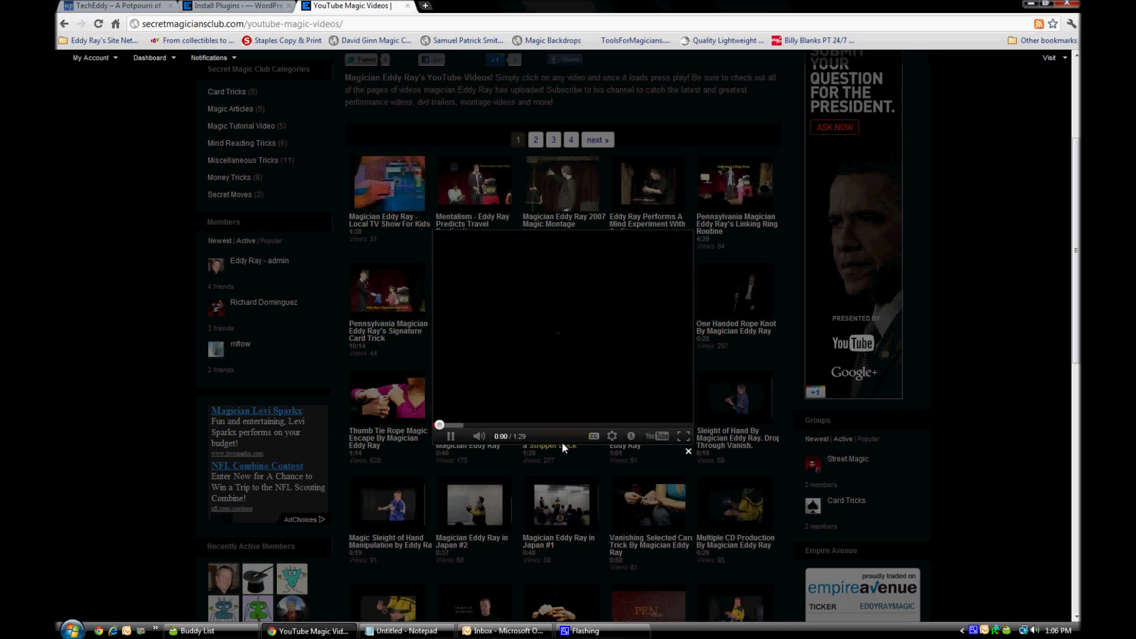
click(450, 437)
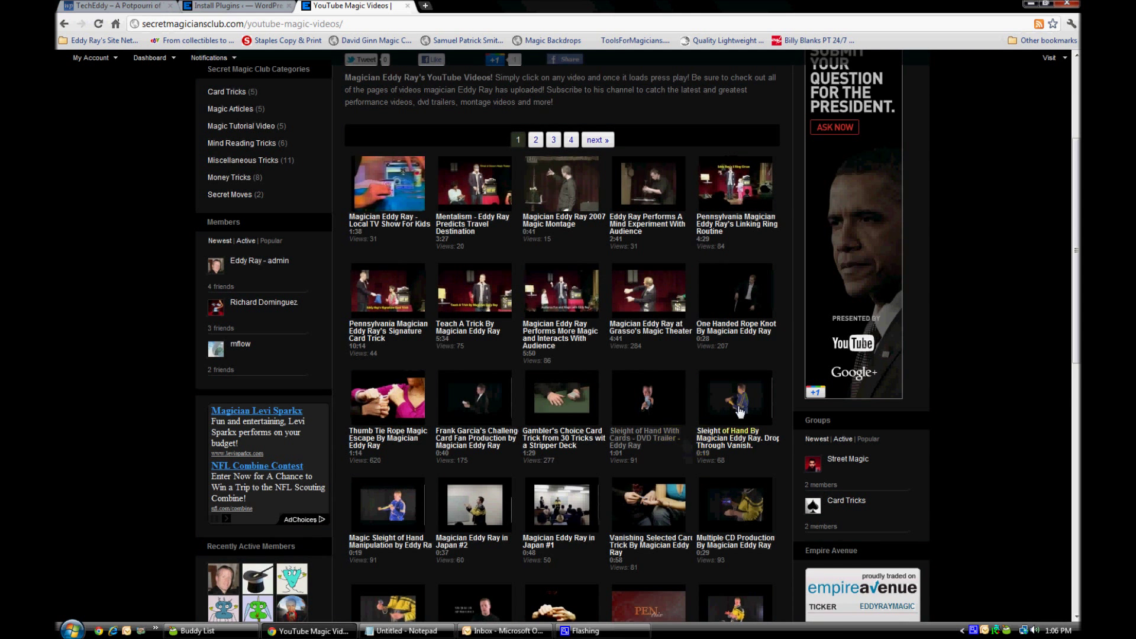
Step: Advance the YouTube Magic Videos gallery to page 2 via the 'next »' link and look over its thumbnails
scroll(down, 3)
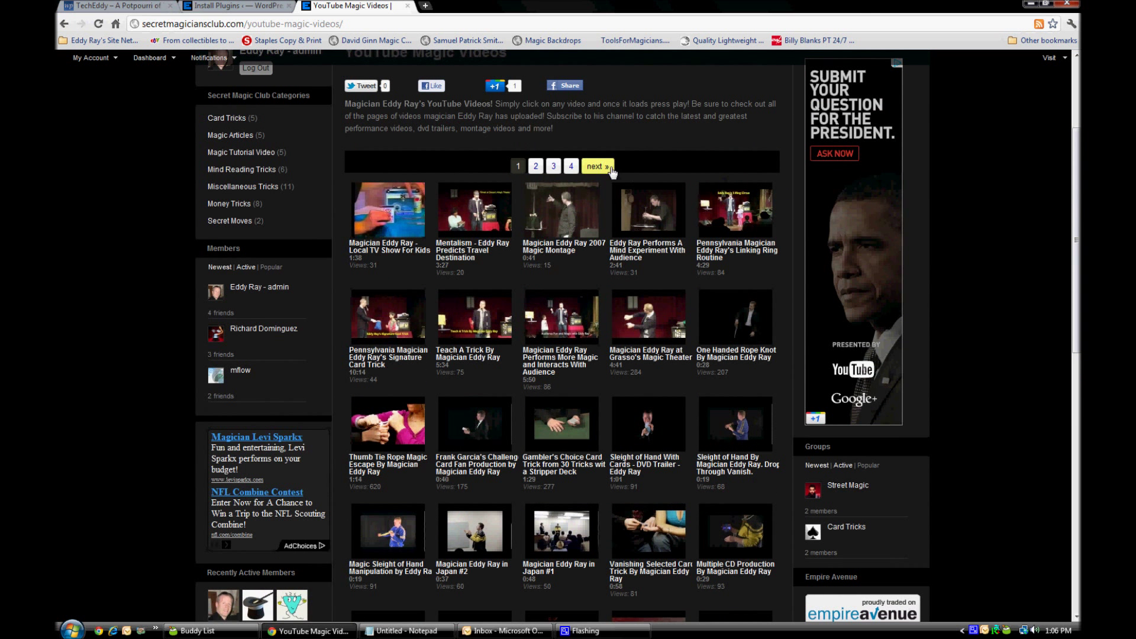
click(595, 167)
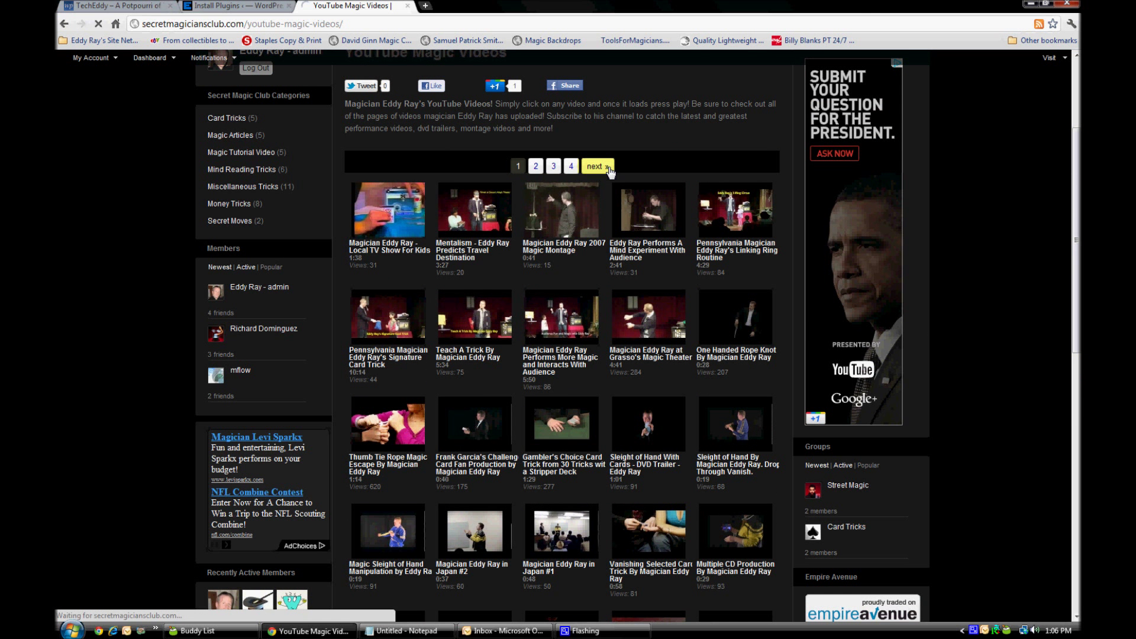
click(594, 166)
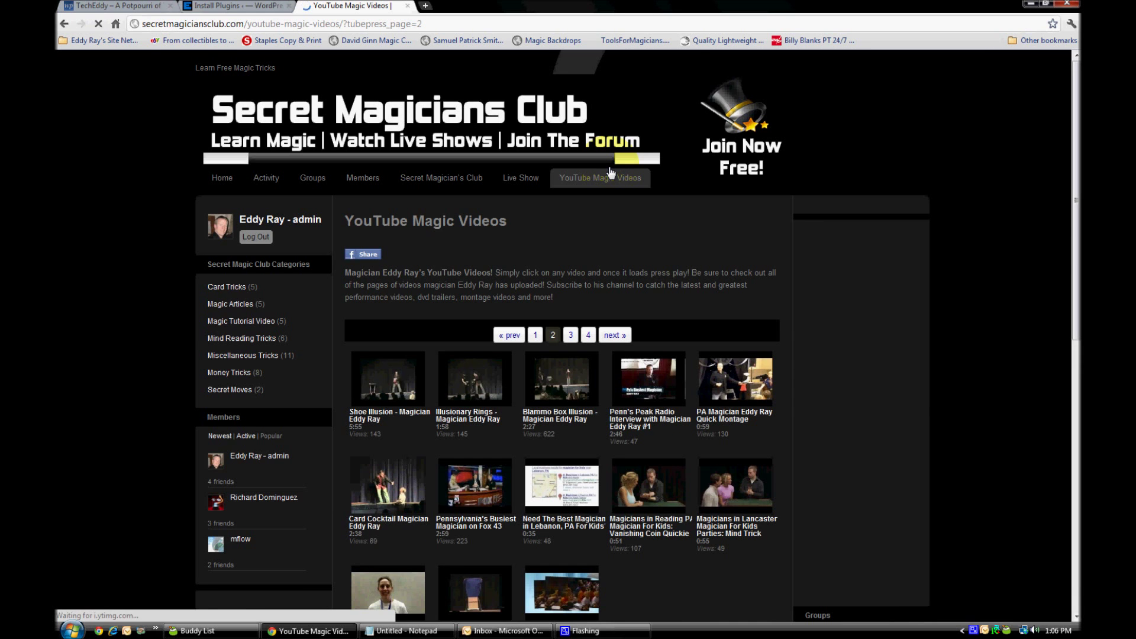
scroll(down, 3)
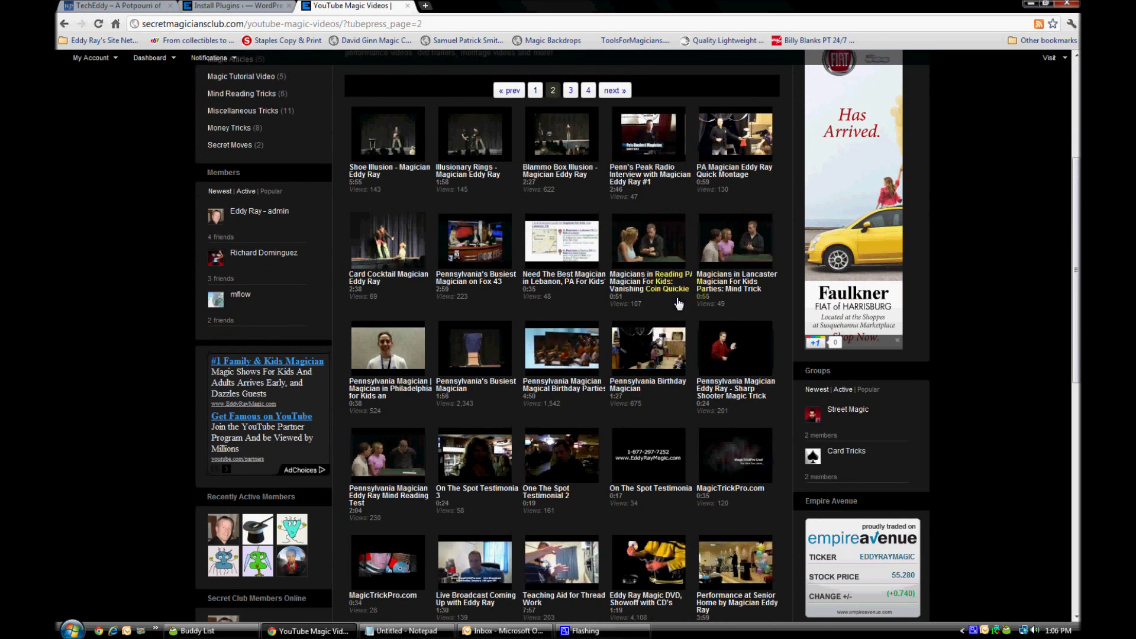
scroll(down, 3)
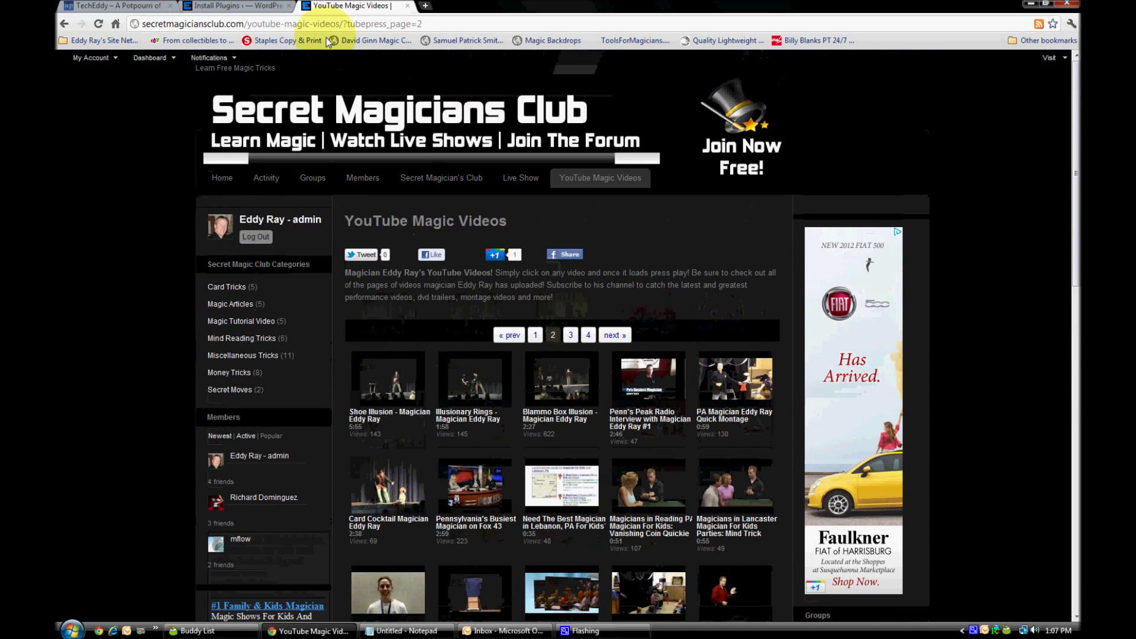
Step: Search the WordPress plugin directory for 'tubepress', showing TubePress listed as installed, and go to Settings > TubePress
click(239, 6)
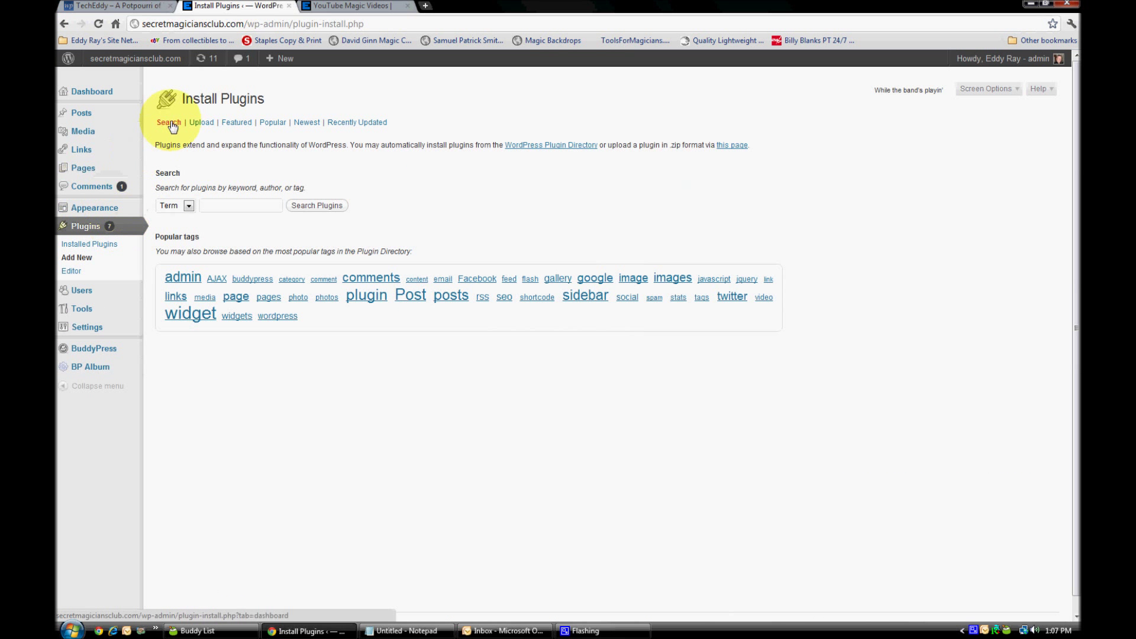
click(240, 205)
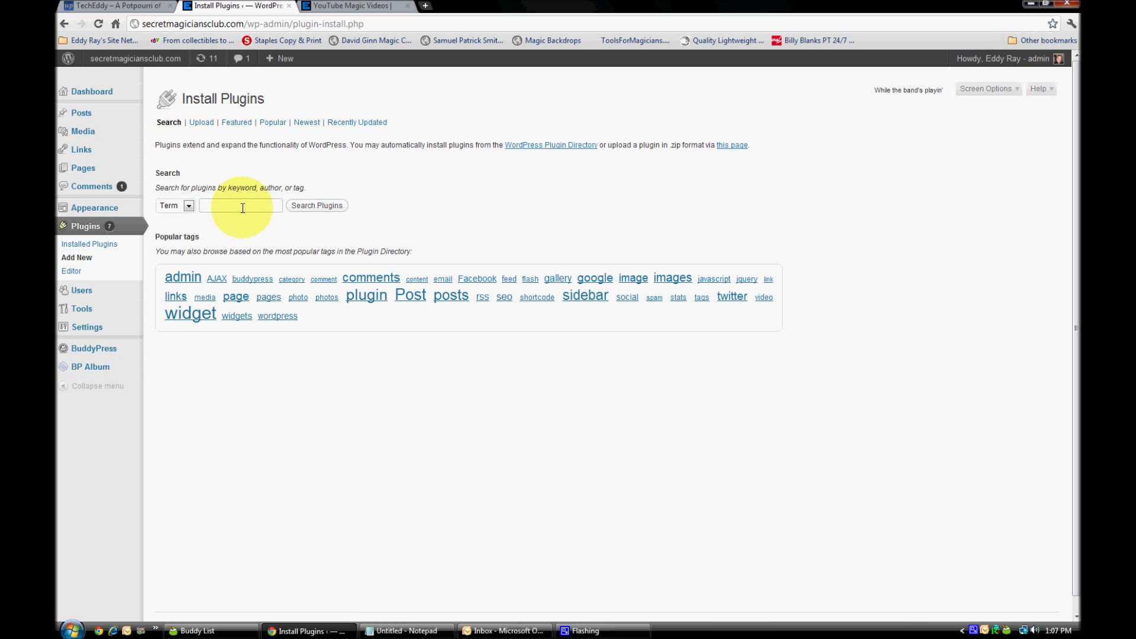
text(tubepre)
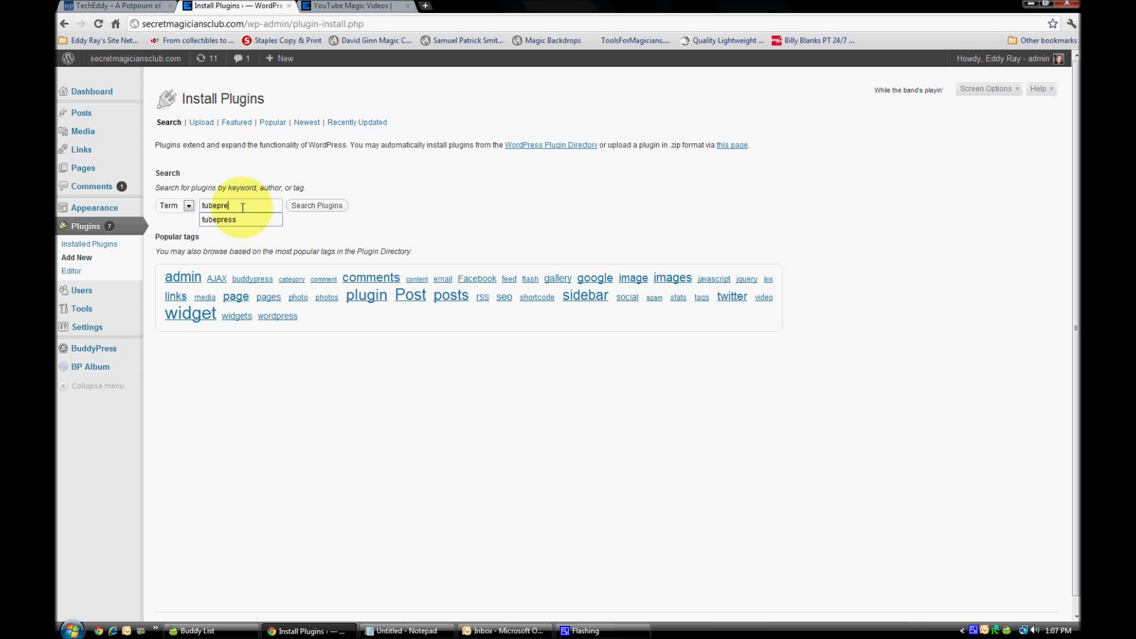
click(317, 204)
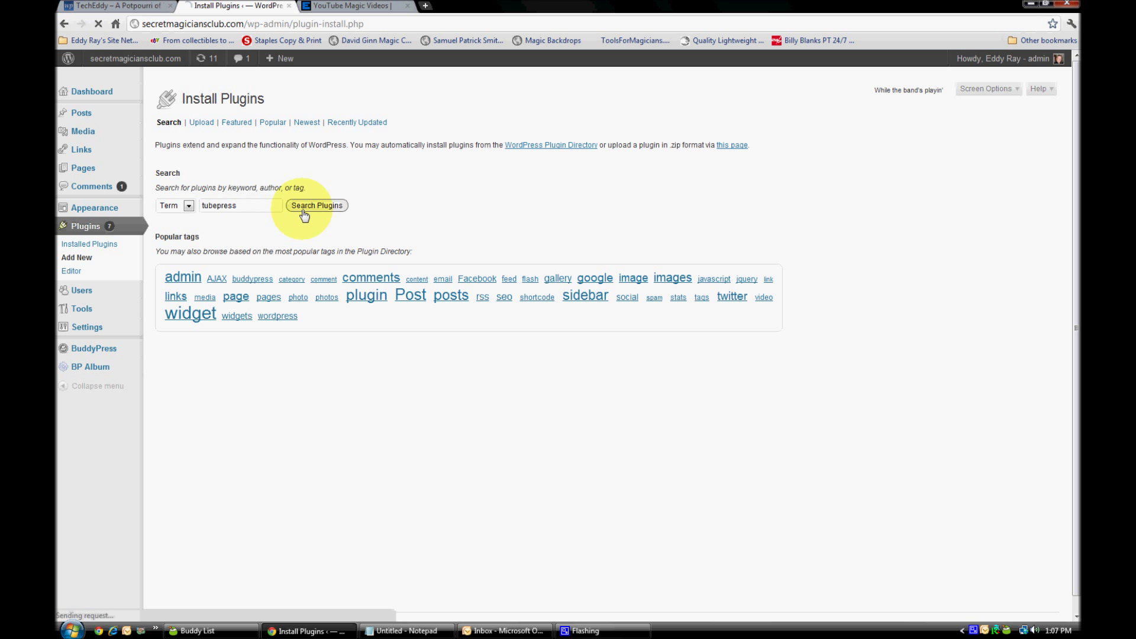
click(318, 205)
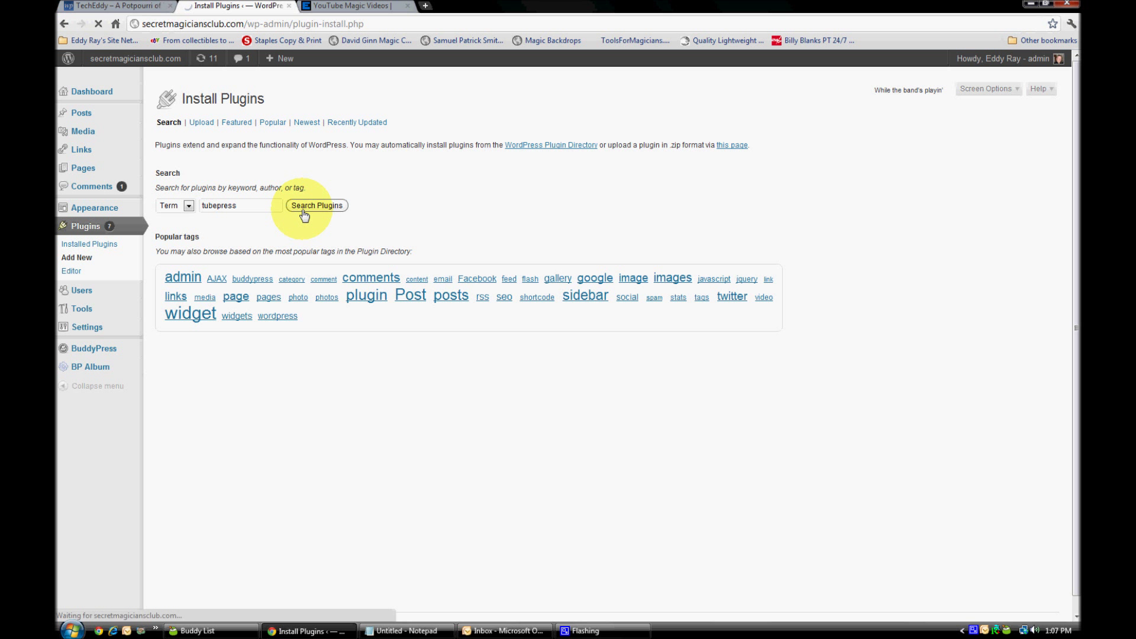
click(317, 205)
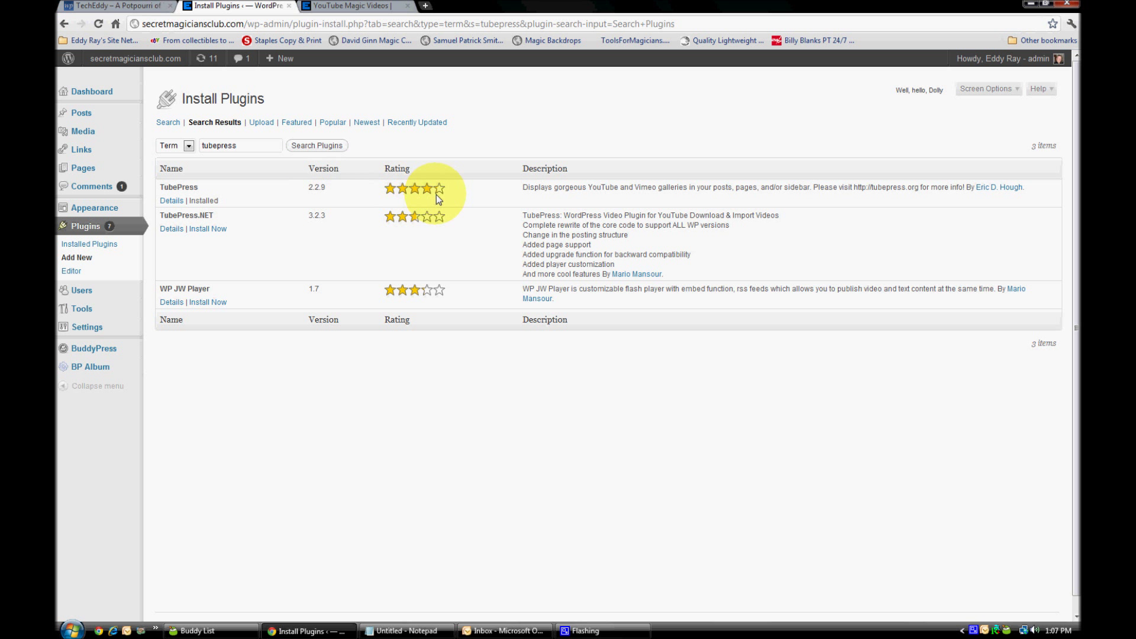
mouse_move(447, 211)
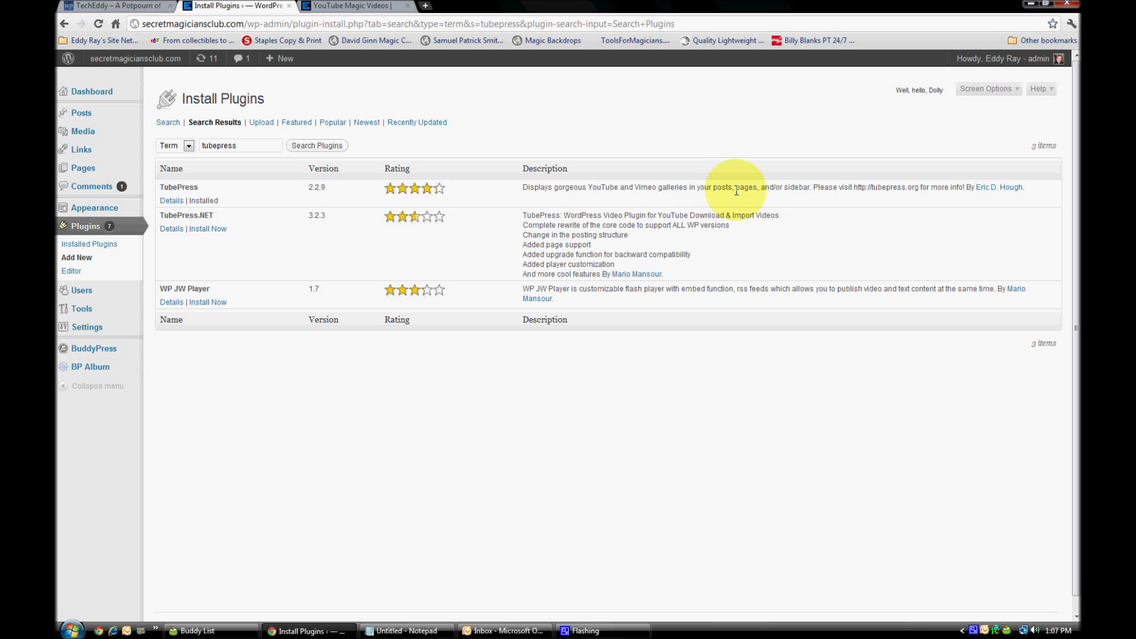
mouse_move(712, 189)
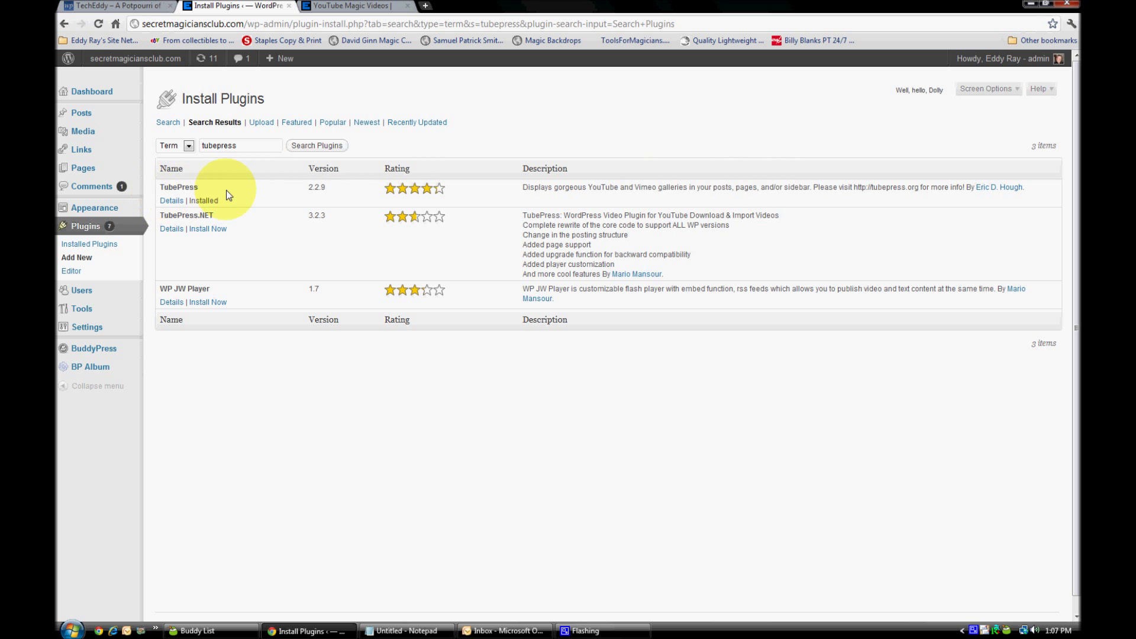
mouse_move(86, 327)
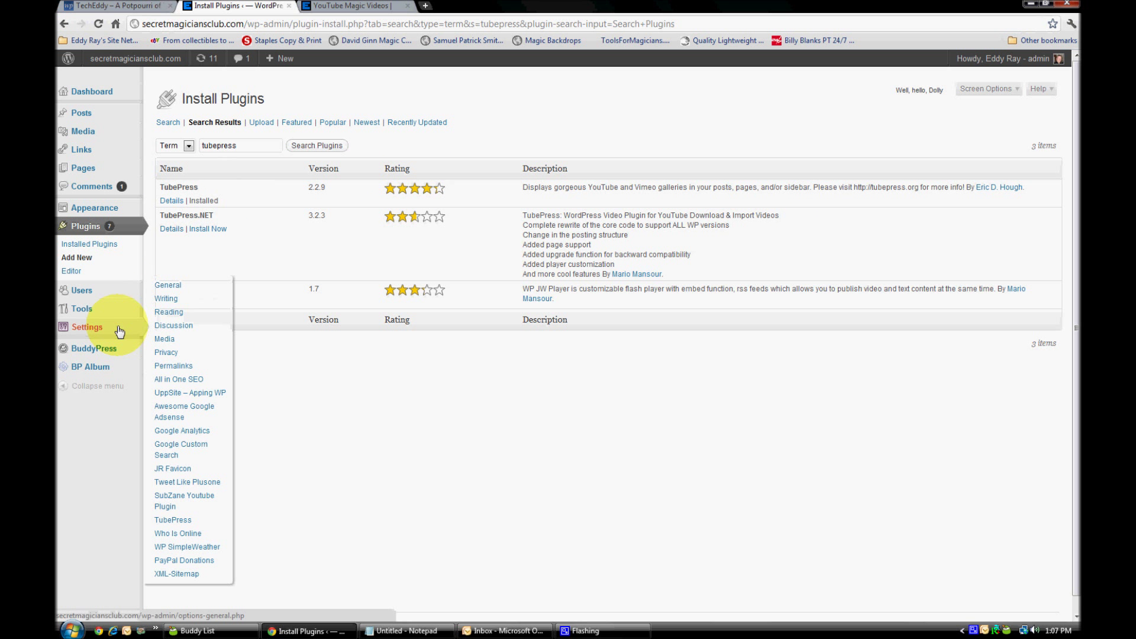
mouse_move(173, 521)
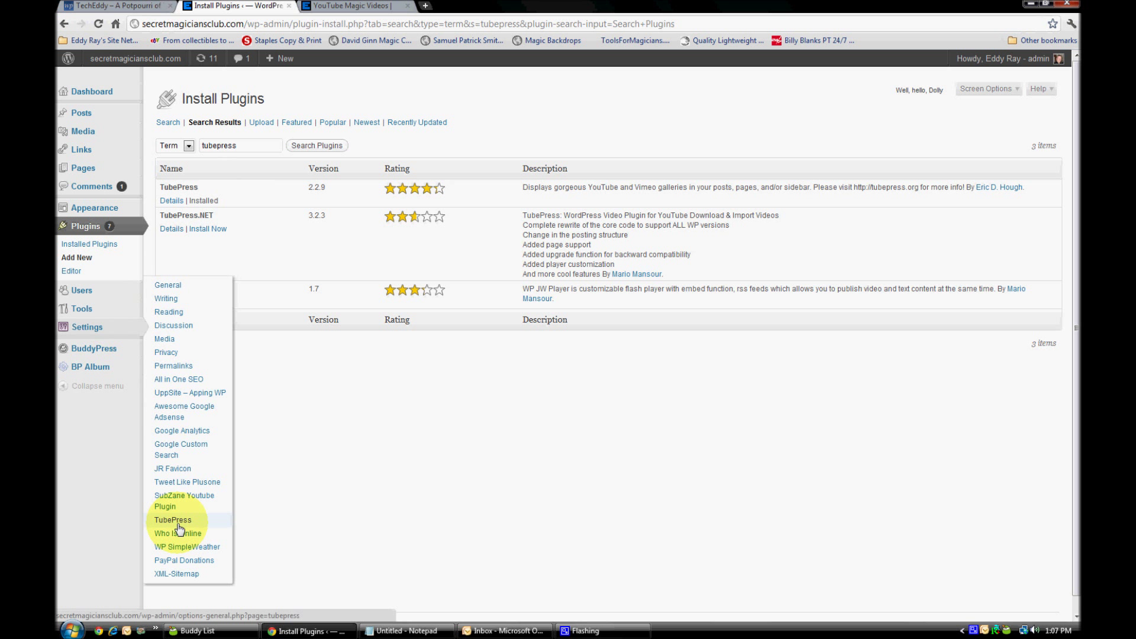
click(173, 521)
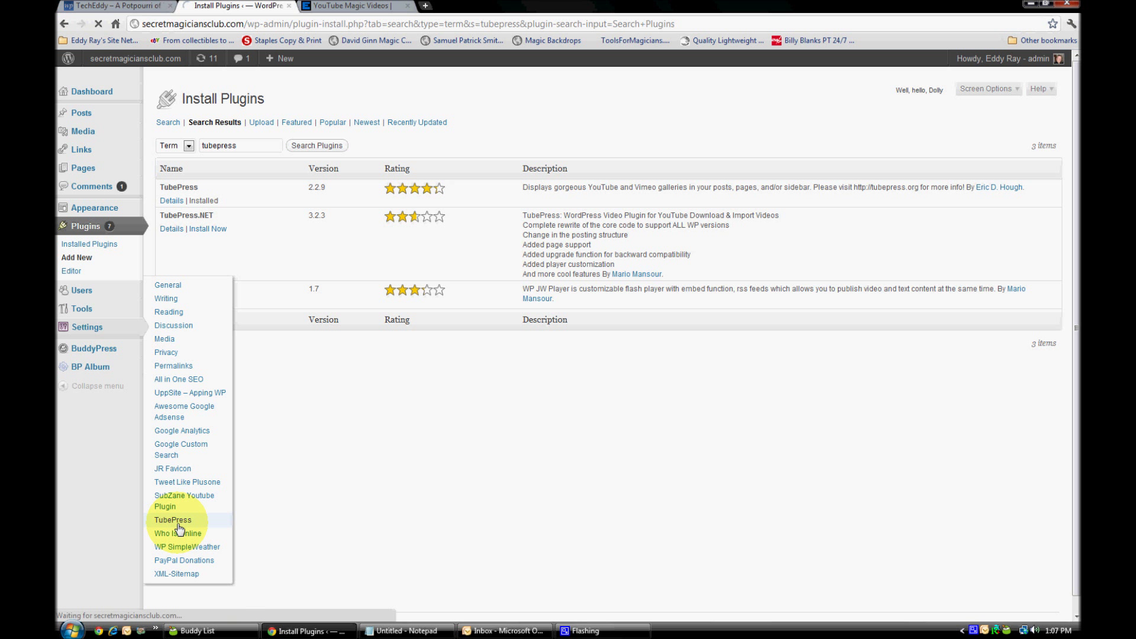
Step: Show the TubePress 'Which videos?' options with 'Videos from this YouTube user' set to edjunior
click(172, 520)
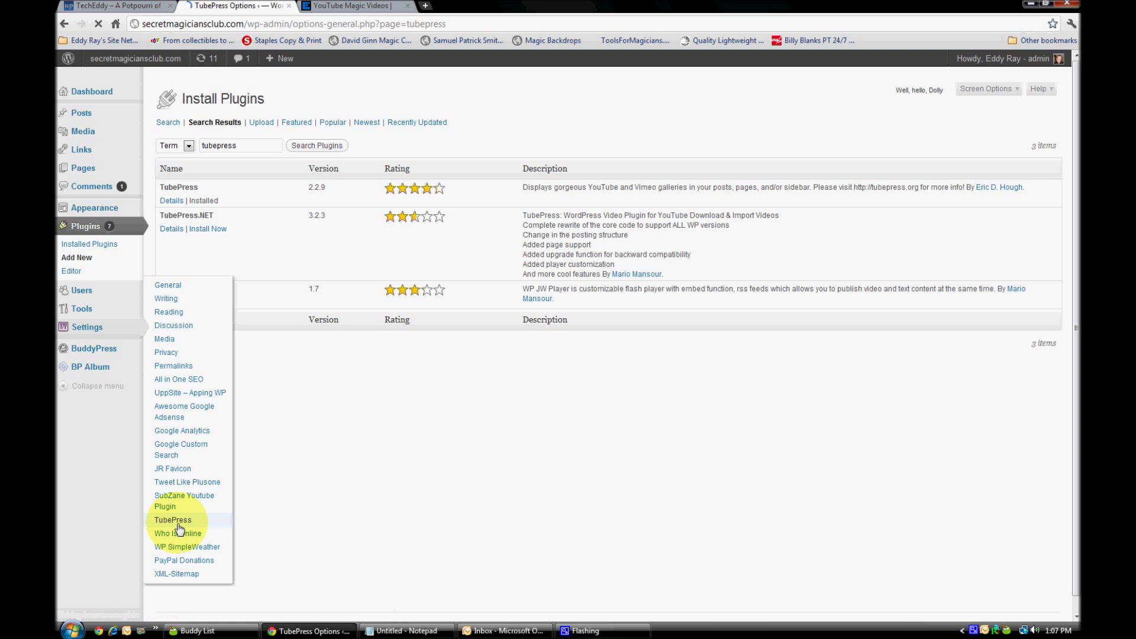
click(172, 521)
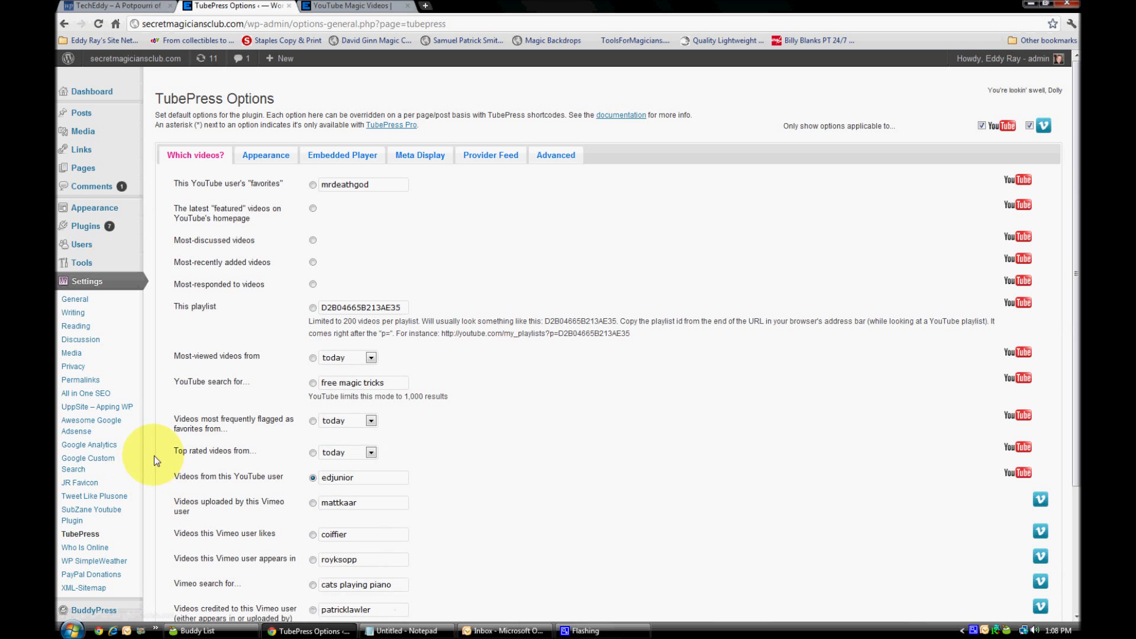
mouse_move(221, 231)
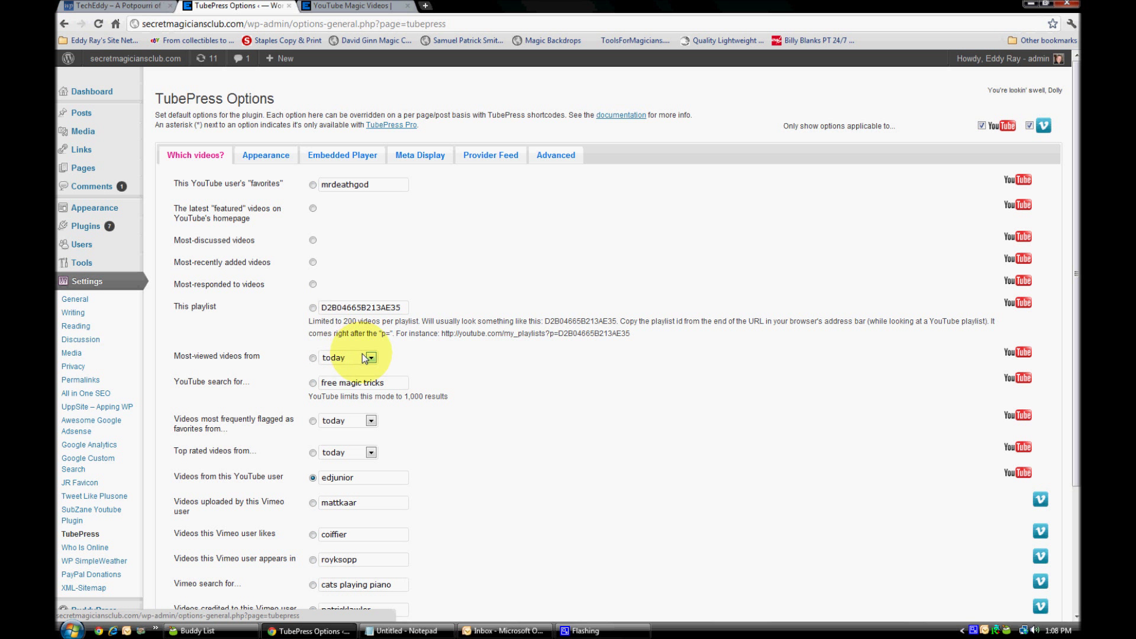
click(371, 358)
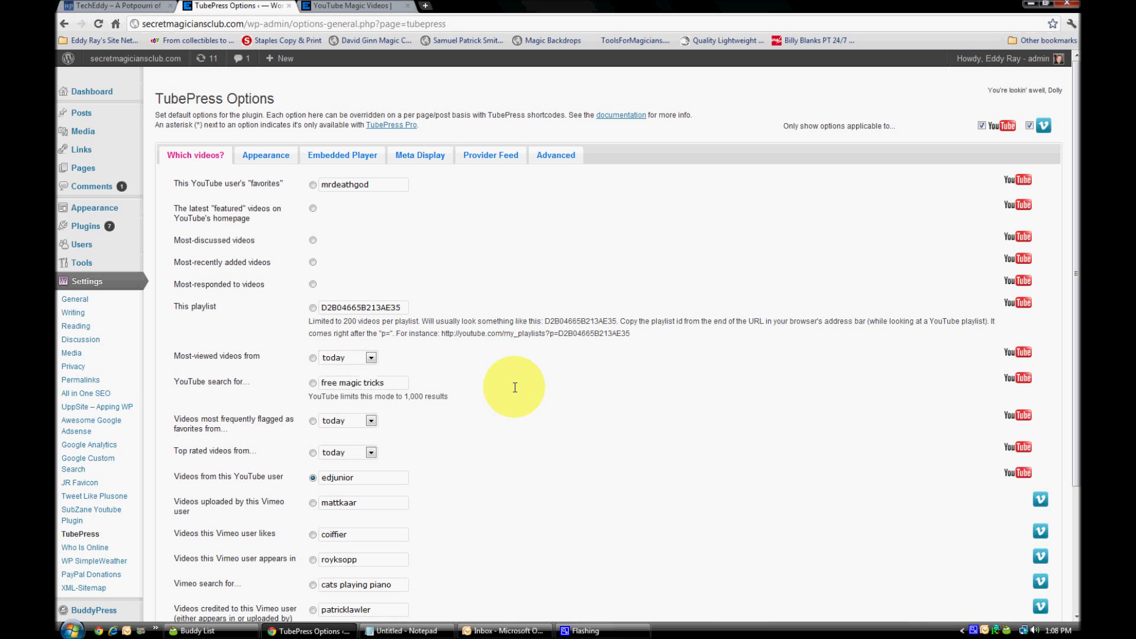
mouse_move(238, 486)
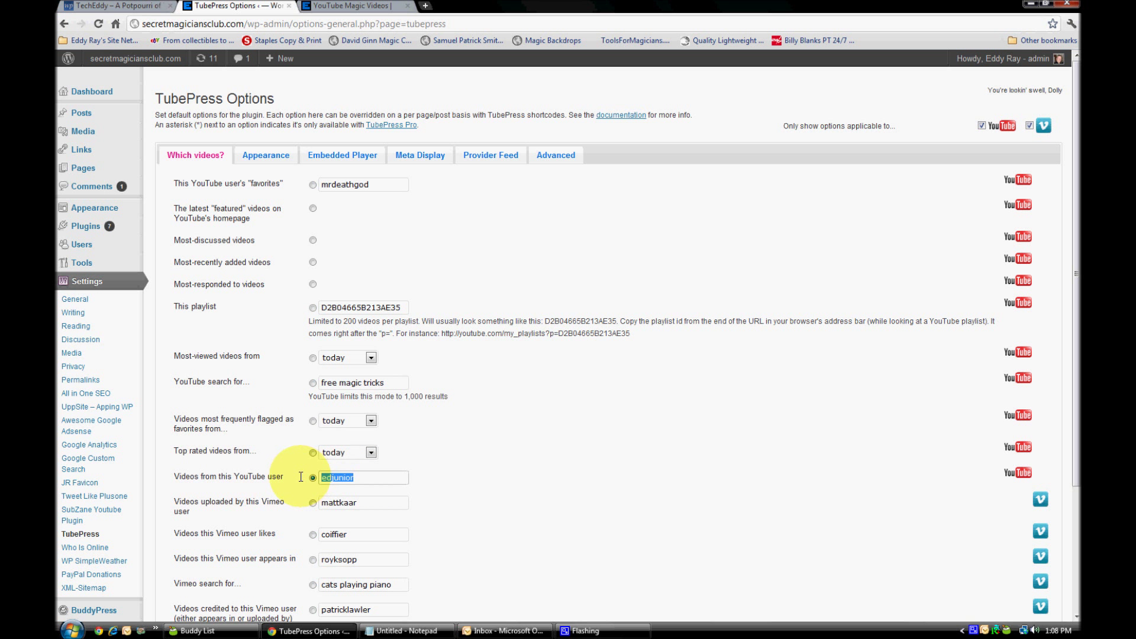
scroll(down, 3)
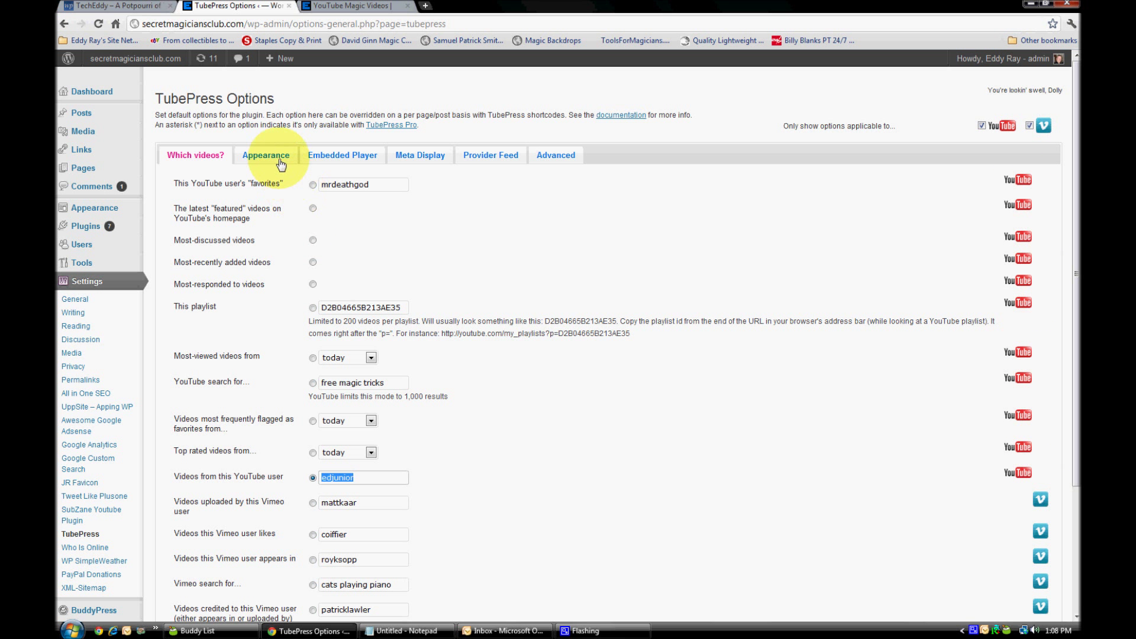
Step: View the Appearance settings keeping the youtube theme and listing Shadowbox among the play-each-video modes
click(266, 155)
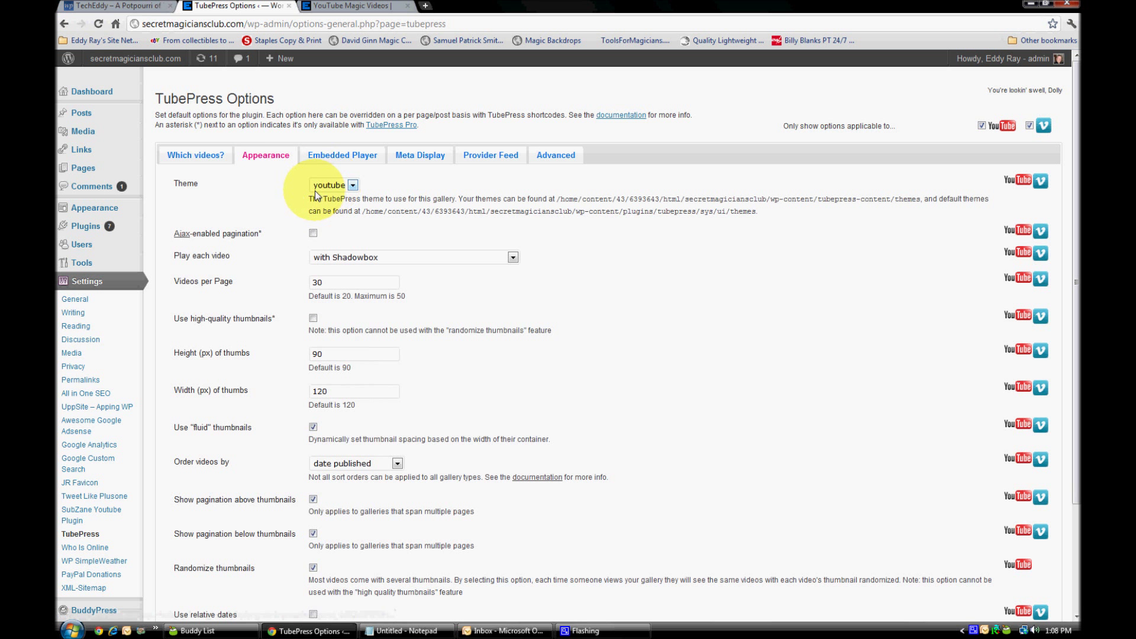
click(352, 185)
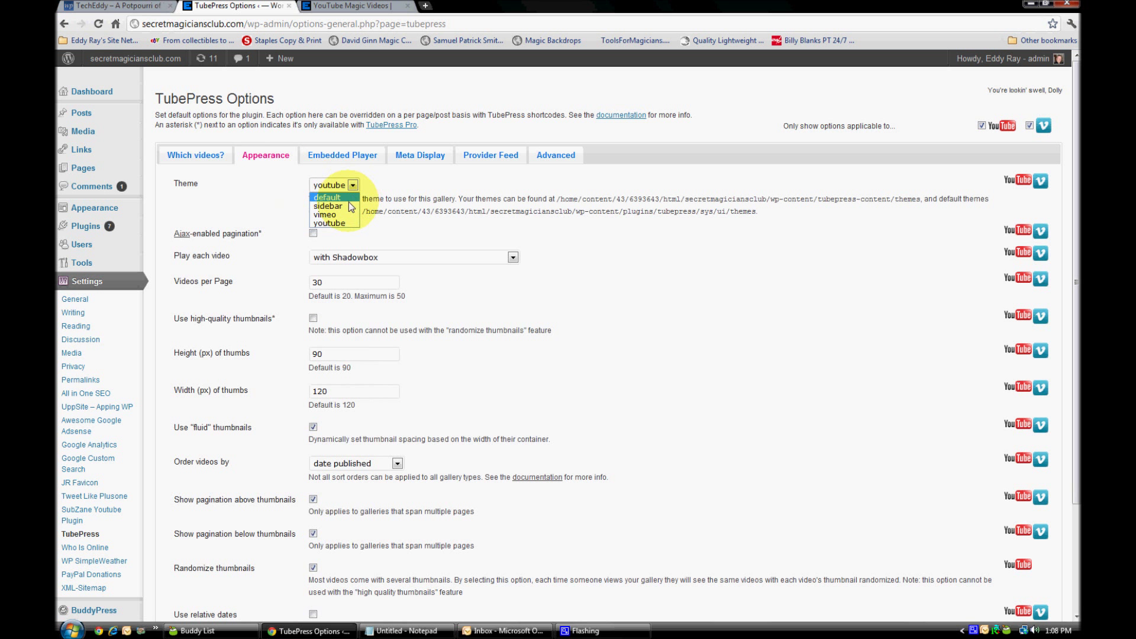
click(333, 184)
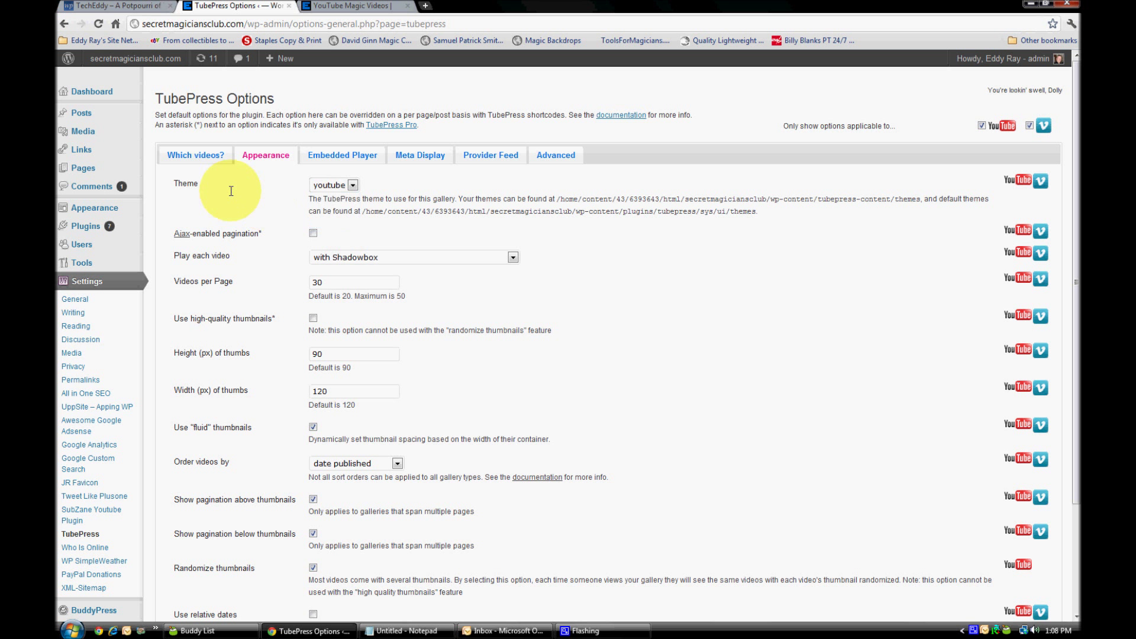
mouse_move(466, 255)
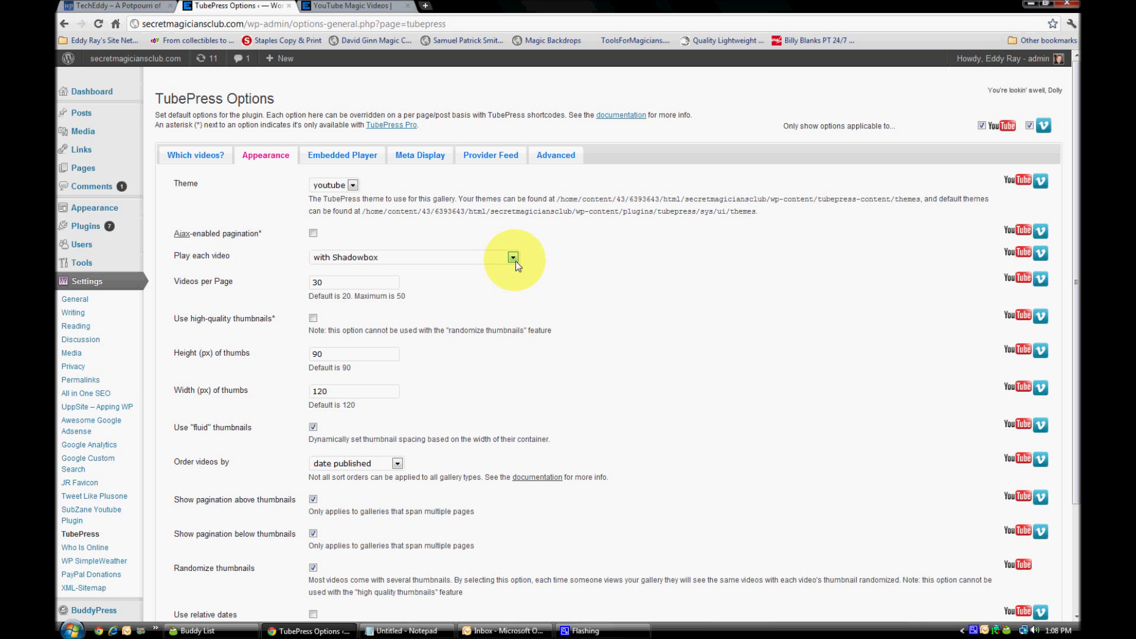
click(514, 256)
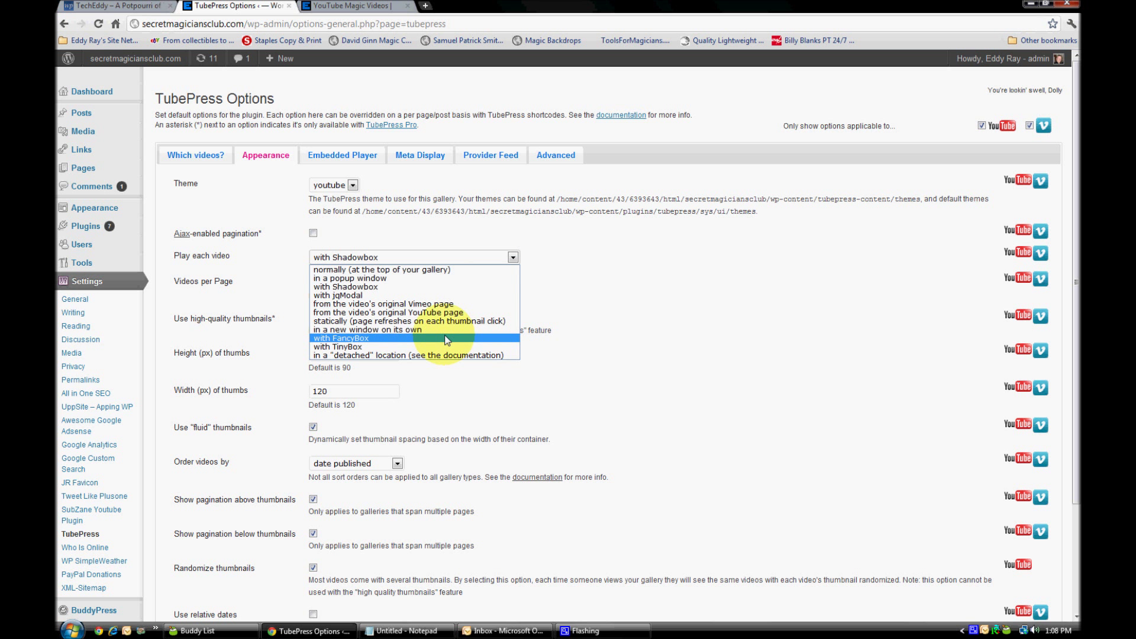
mouse_move(456, 355)
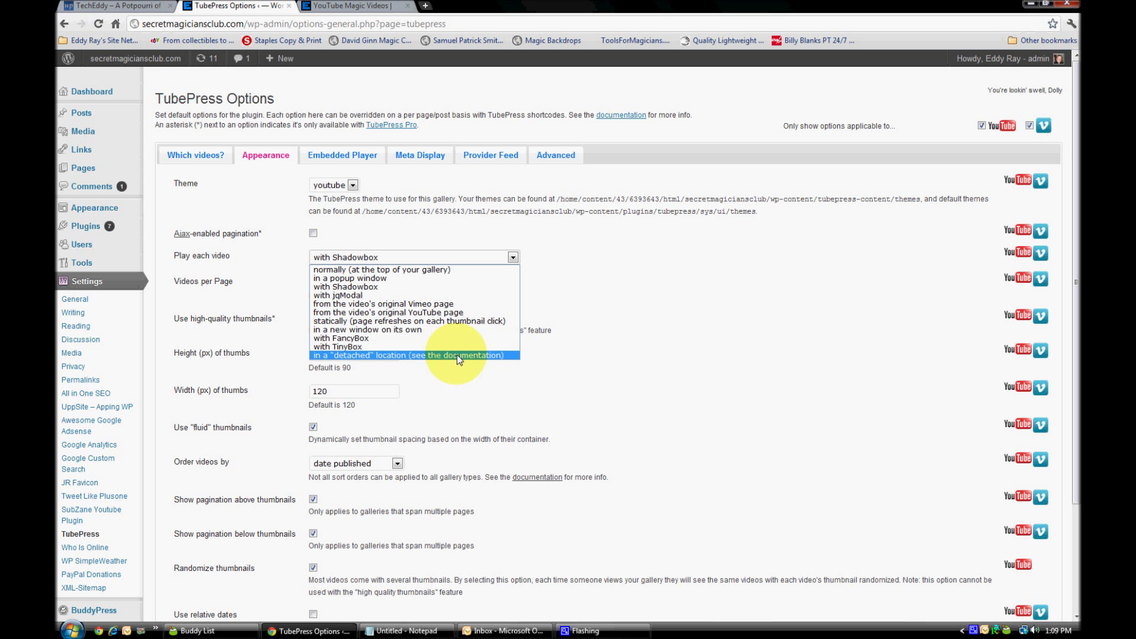
mouse_move(463, 330)
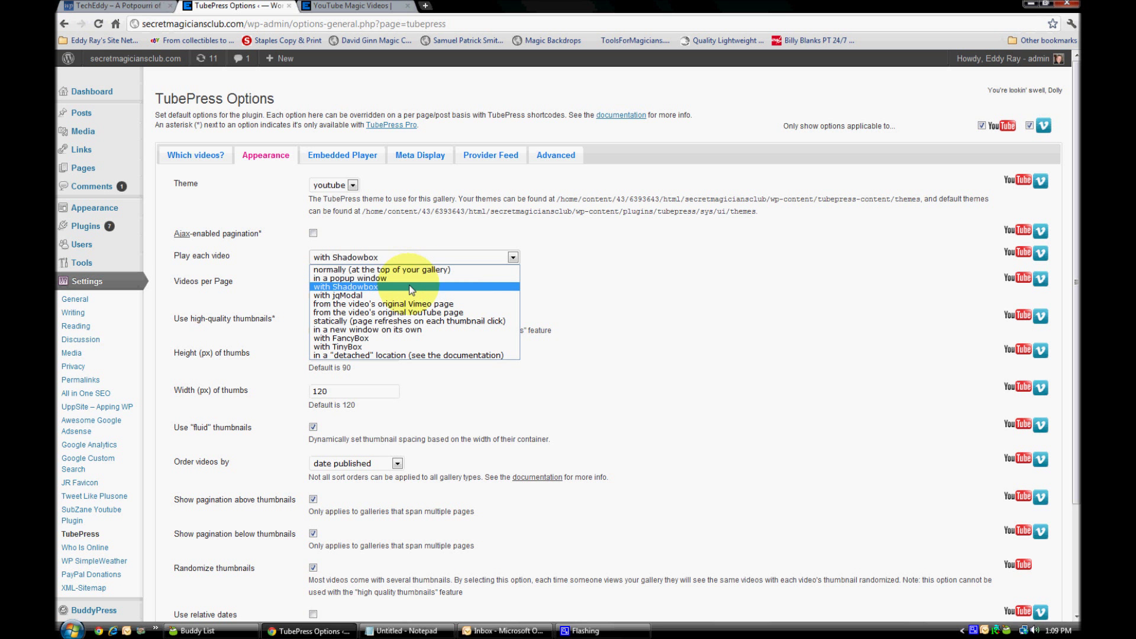
mouse_move(353, 6)
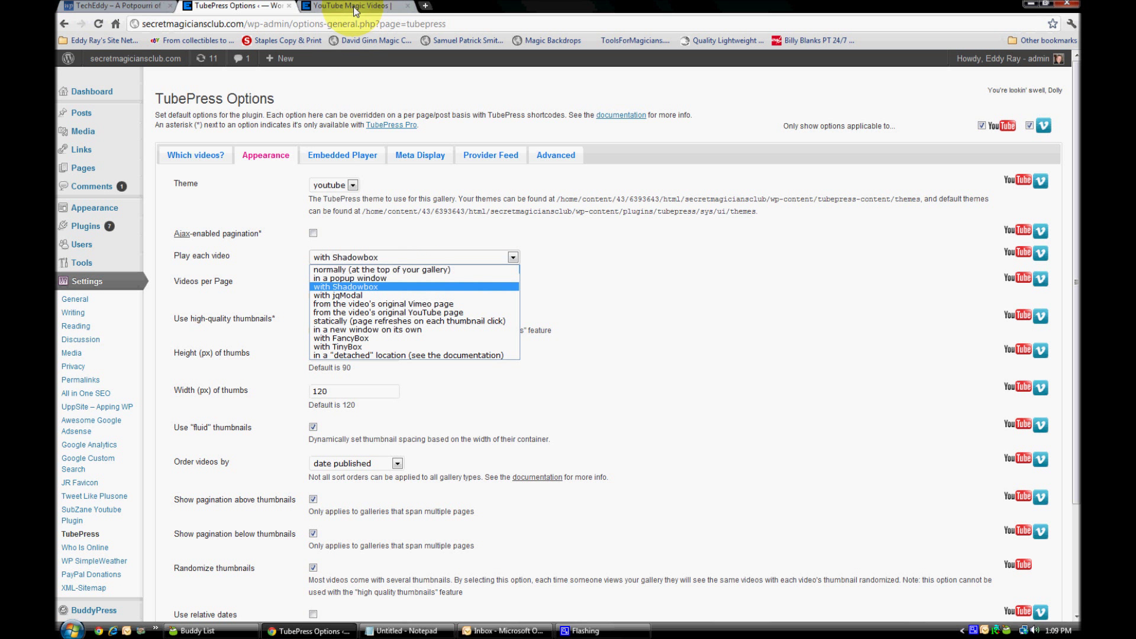
Step: Preview the live YouTube Magic Videos gallery, play a testimonial video in the overlay, and return to the options
click(353, 6)
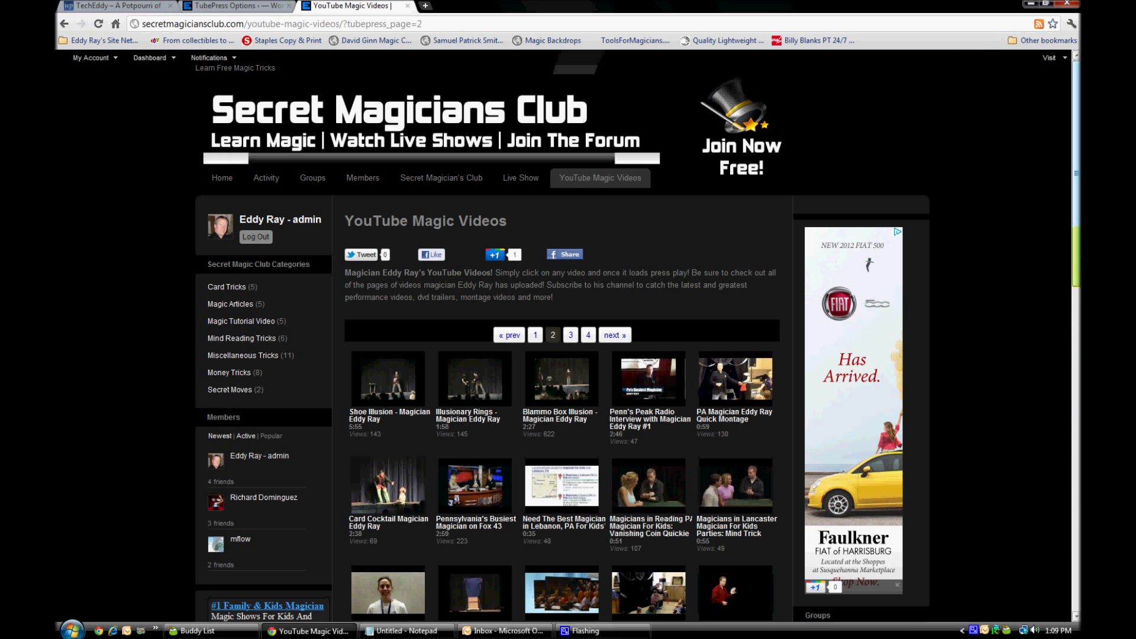
scroll(down, 3)
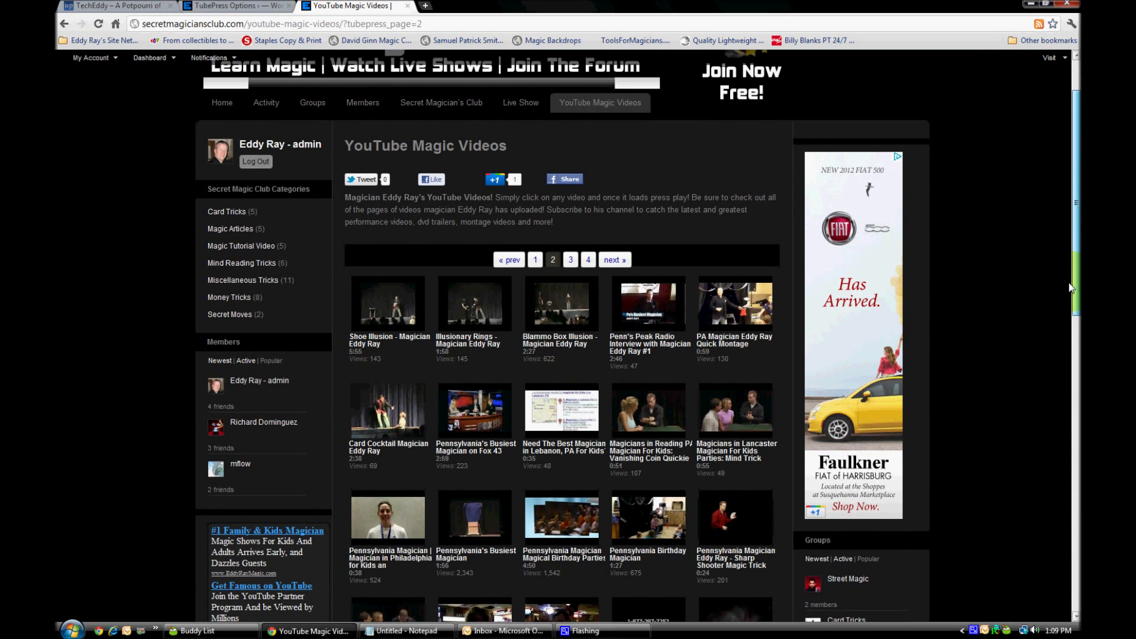
scroll(down, 3)
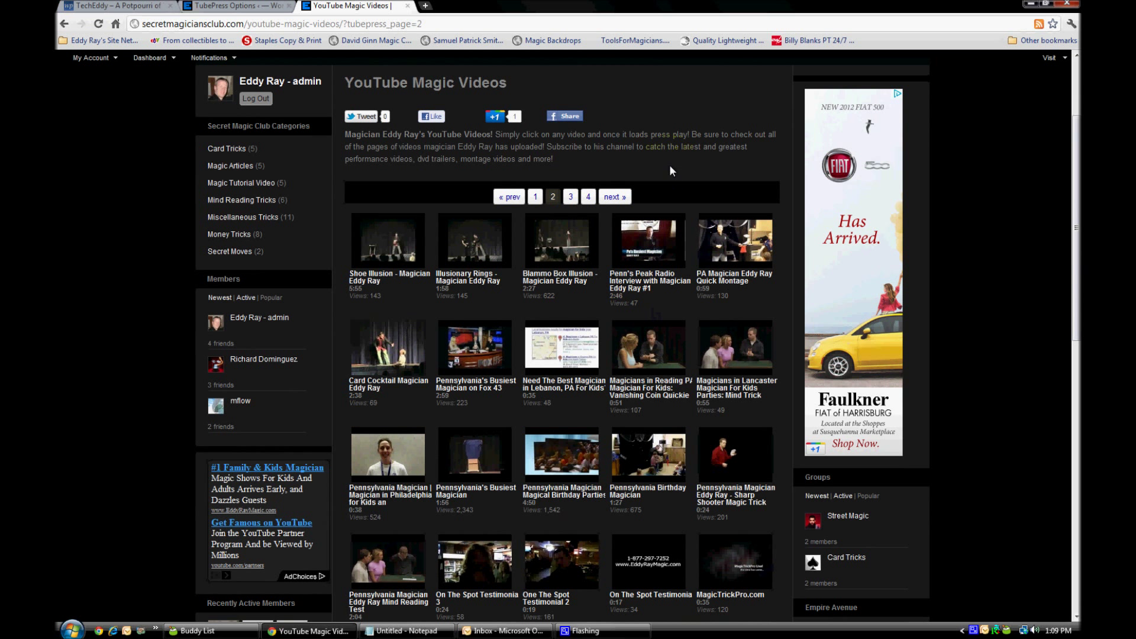
mouse_move(597, 404)
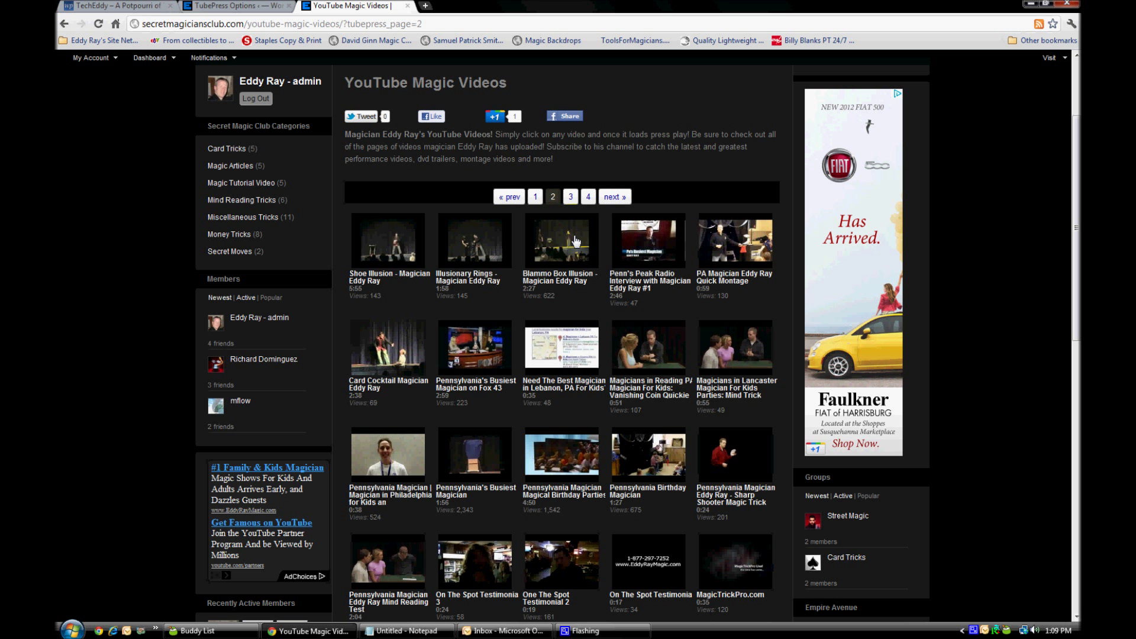
scroll(down, 3)
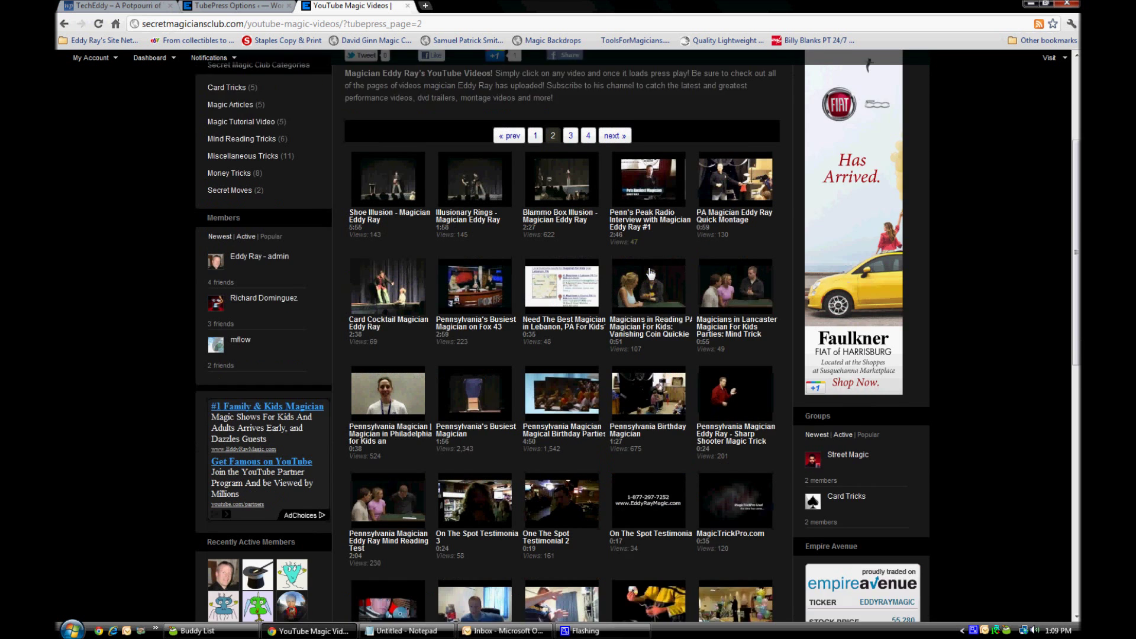
scroll(down, 3)
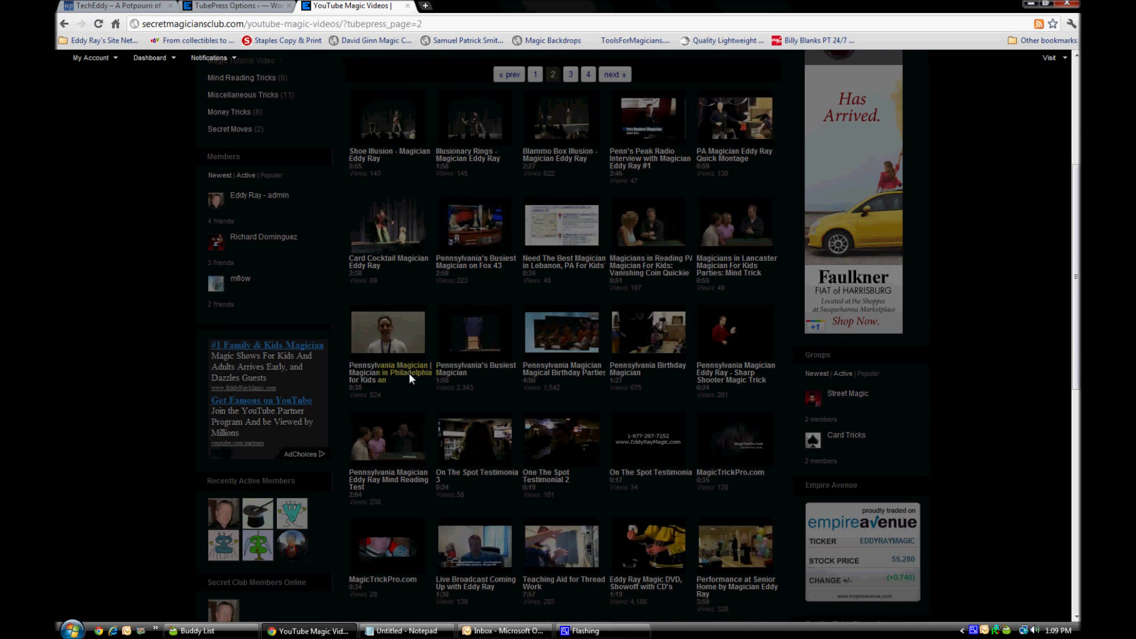
click(388, 334)
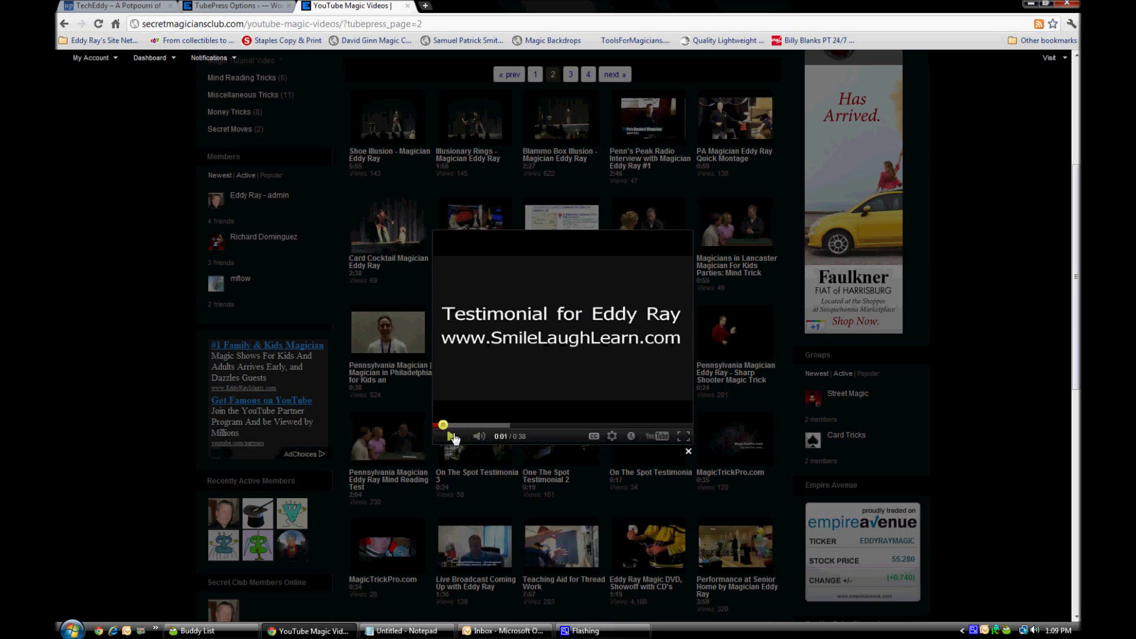
click(686, 450)
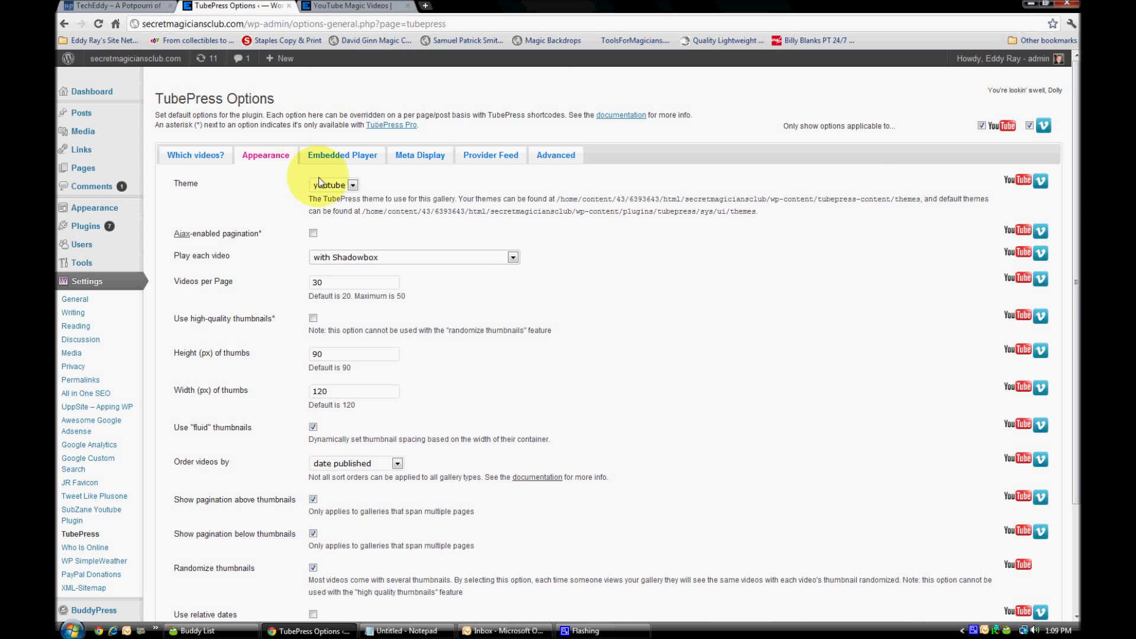
Step: Review the Embedded Player, Meta Display, Provider Feed and Advanced settings, where the shortcode keyword reads tubepress
click(342, 155)
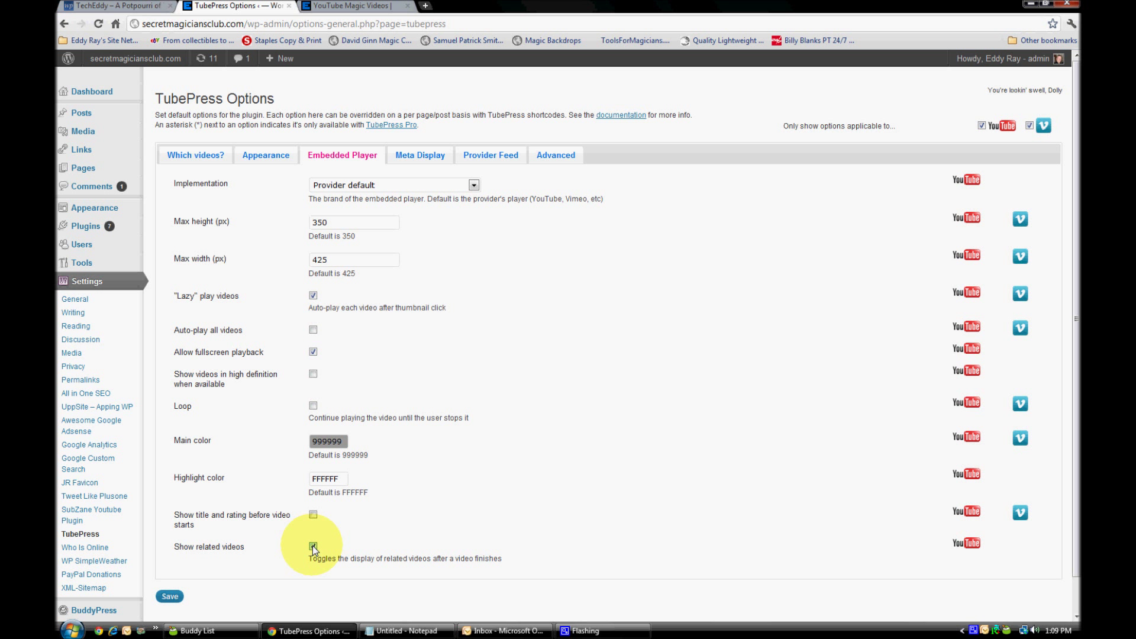
click(312, 545)
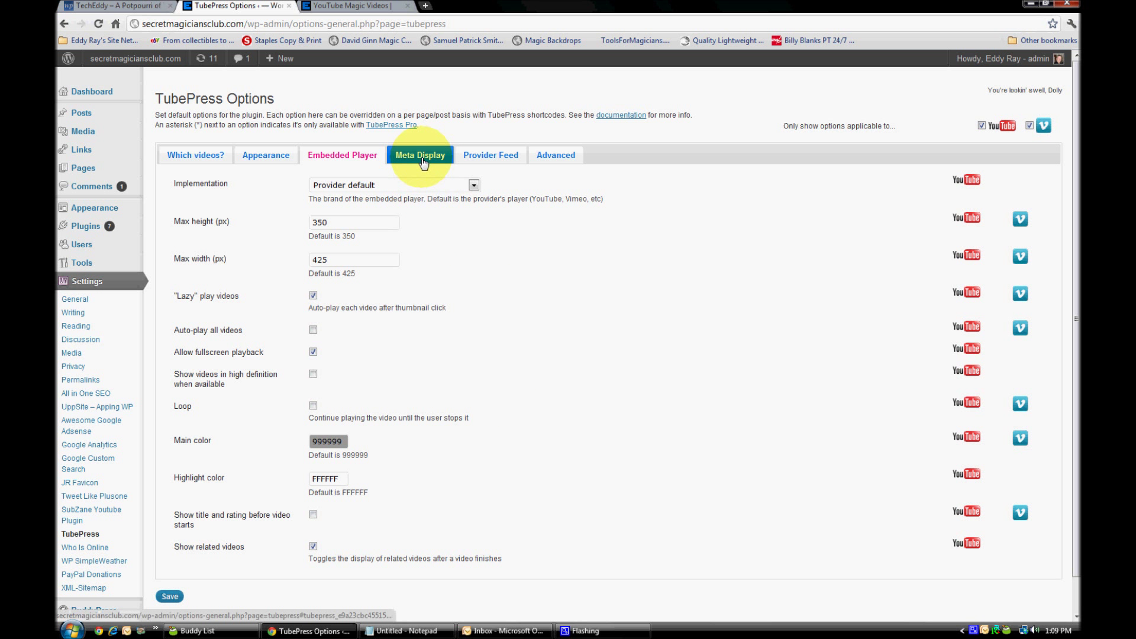
click(419, 155)
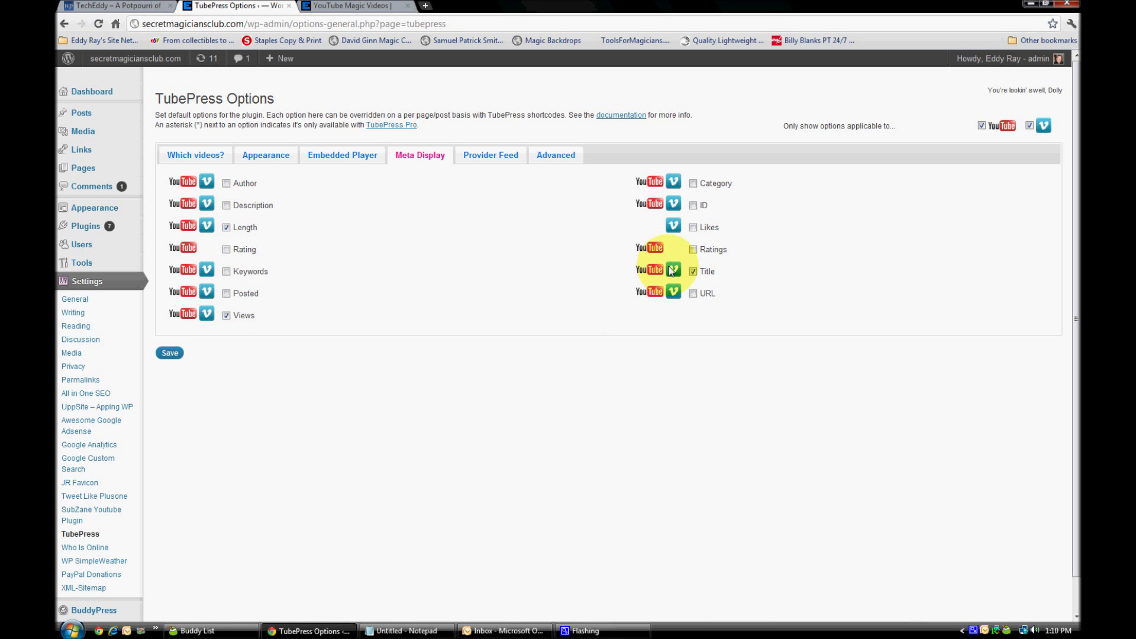
click(489, 157)
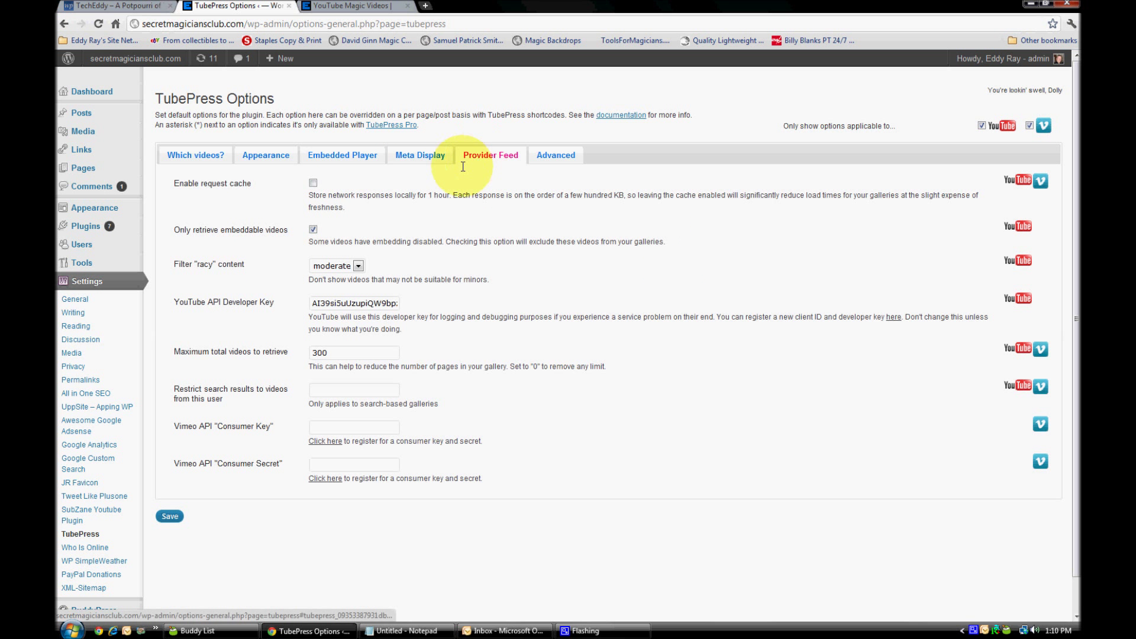
click(555, 155)
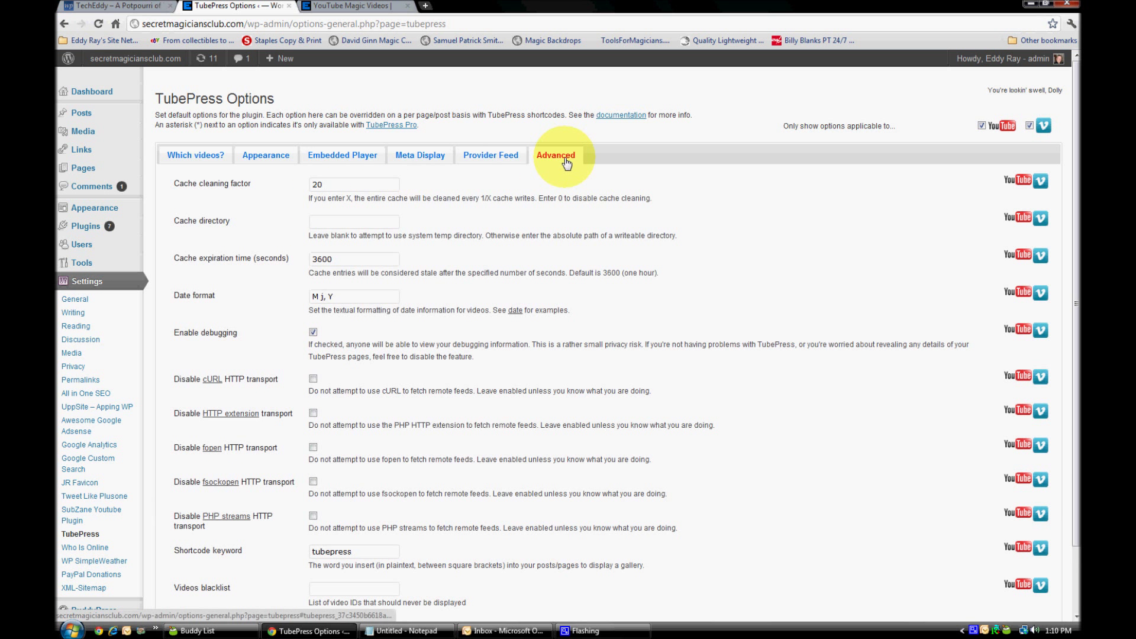
scroll(down, 3)
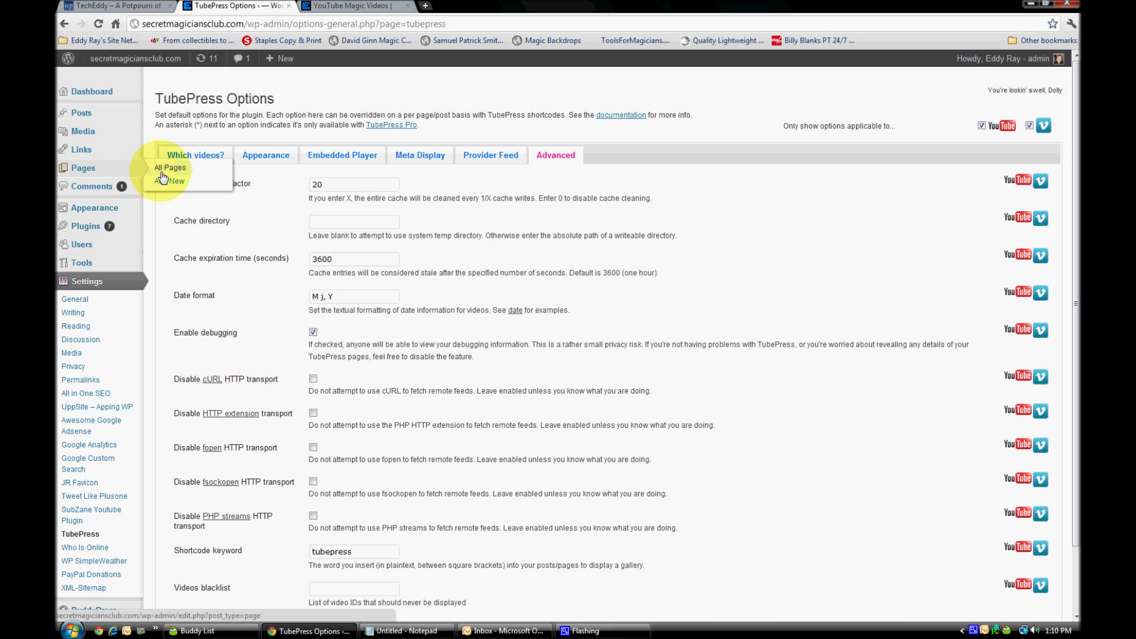
Step: Edit the YouTube Magic Videos page to reveal its [tubepress] shortcode, then view the live gallery
click(169, 167)
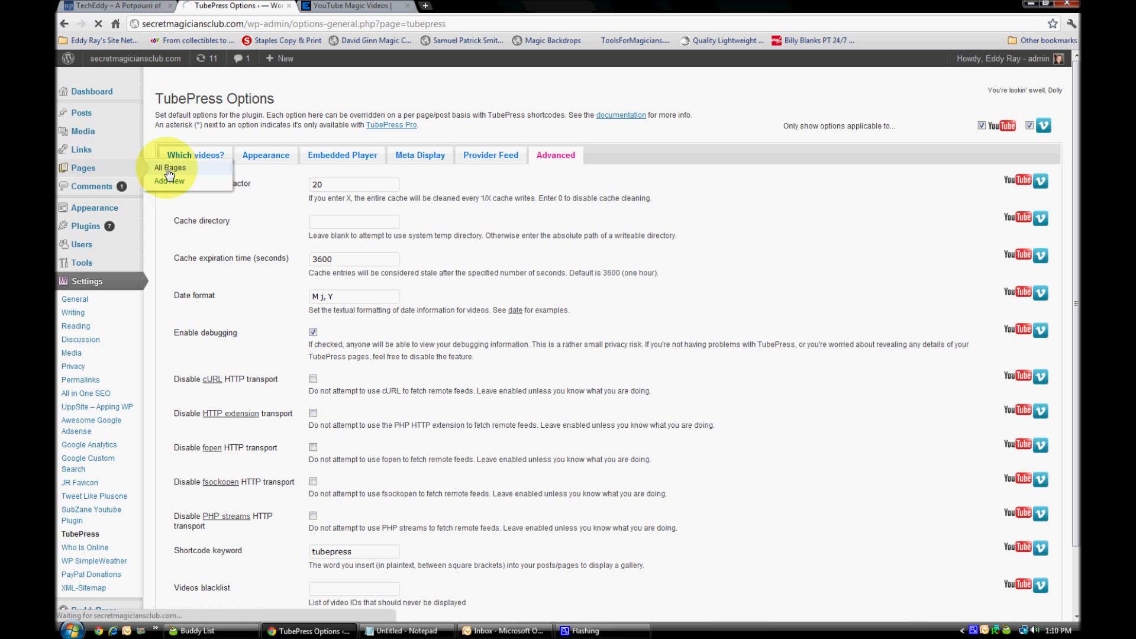
click(170, 167)
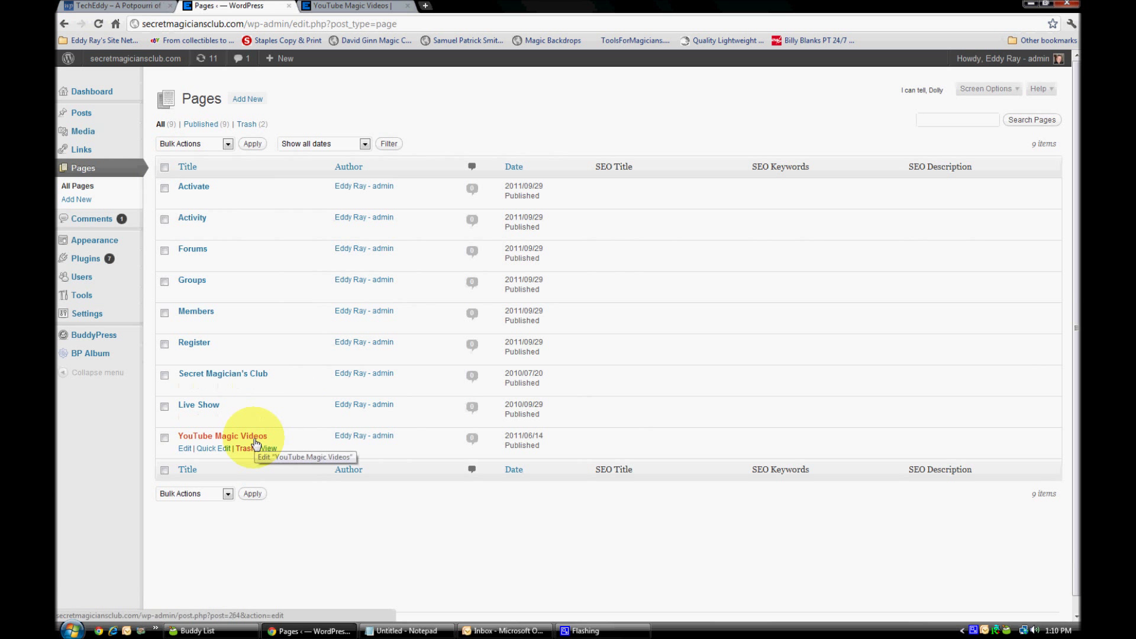
click(222, 435)
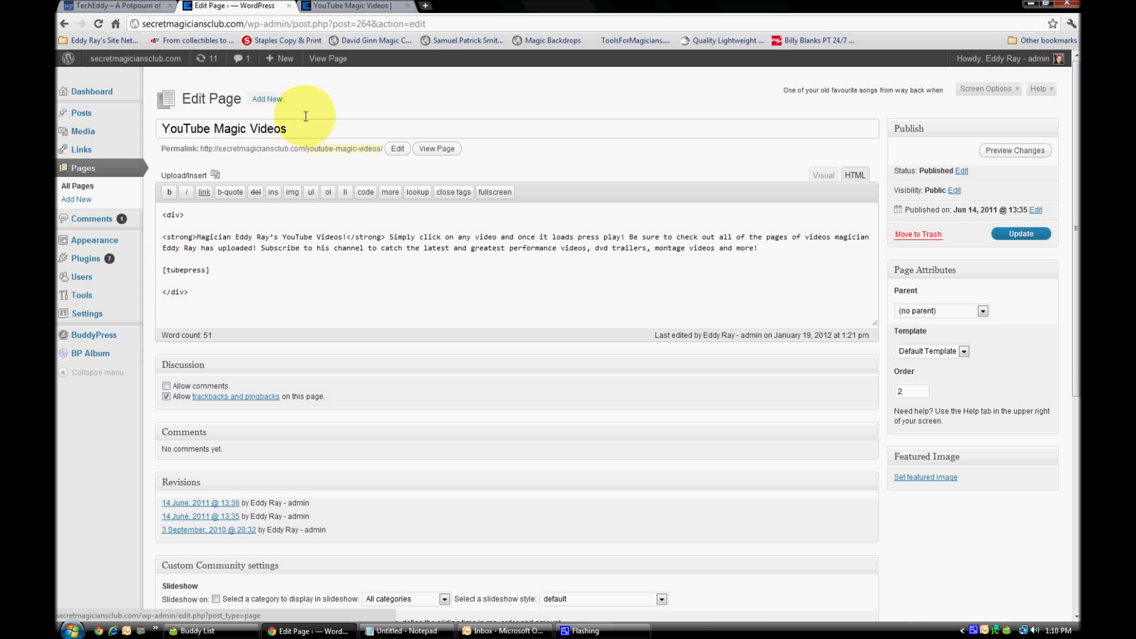
click(353, 6)
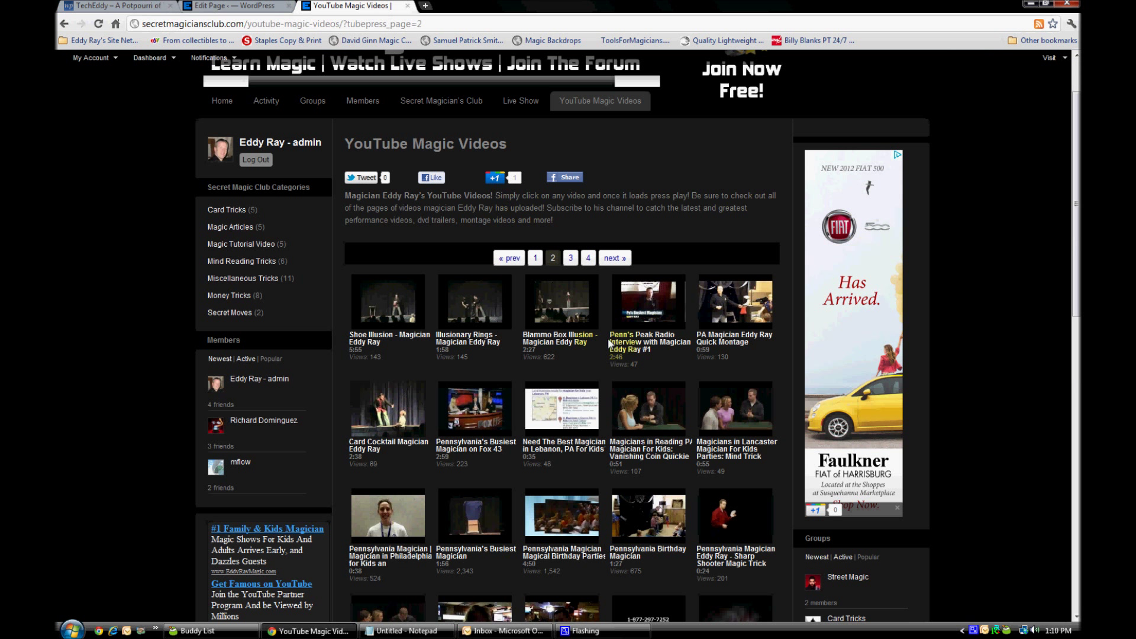